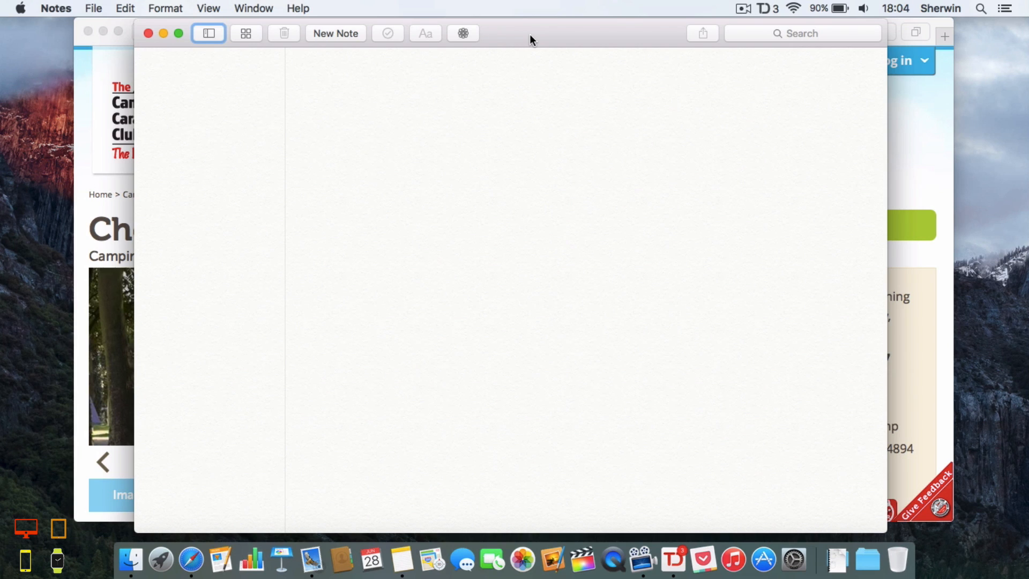
# Create a new empty note dated 28 June 2015 and place the cursor in its body.
pyautogui.rightClick(494, 91)
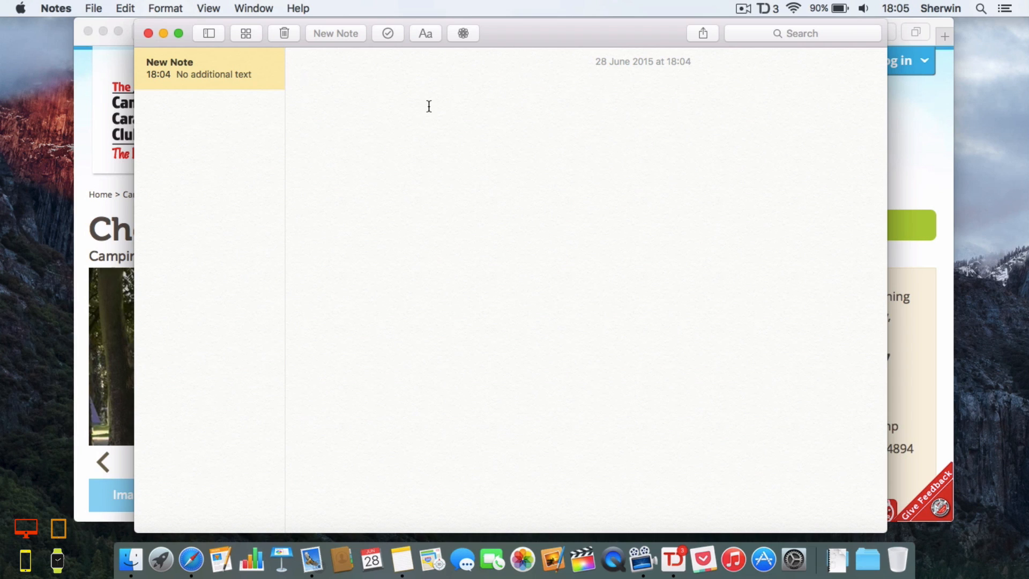
pyautogui.click(303, 77)
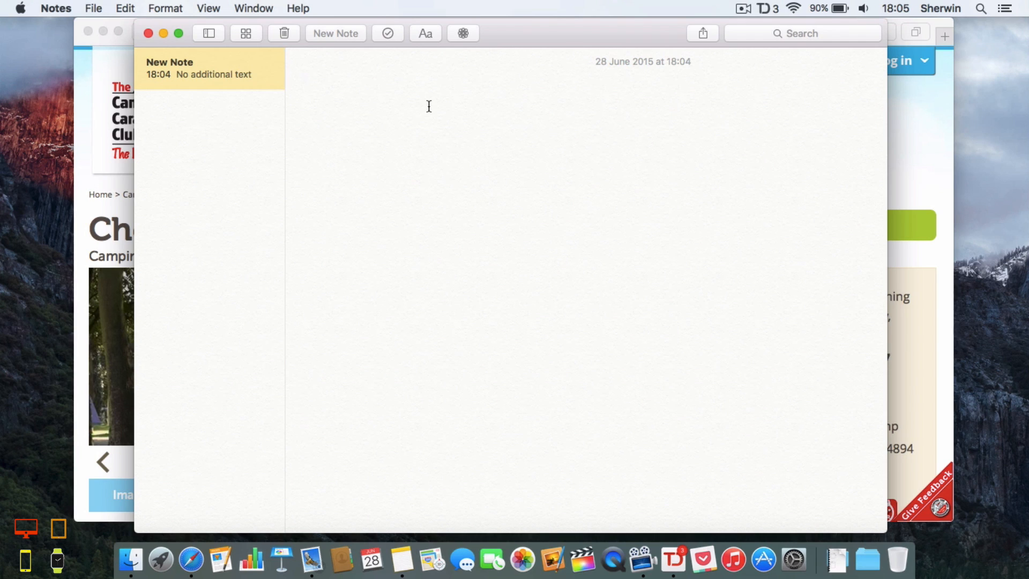
pyautogui.click(302, 77)
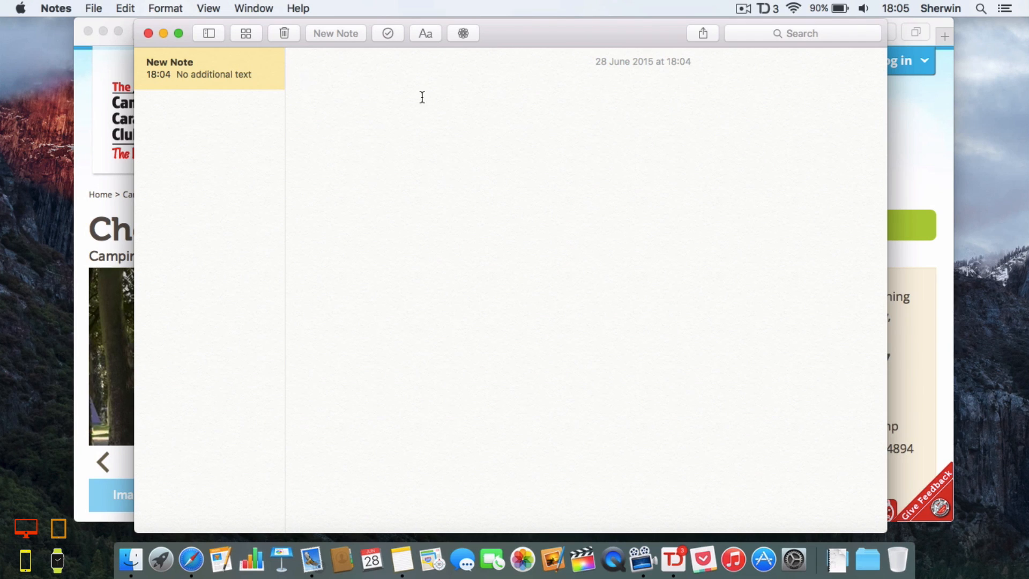
# Type 'Camping Holiday - Things to Pack:' as the note's first line, correcting a typo.
pyautogui.write('Camping')
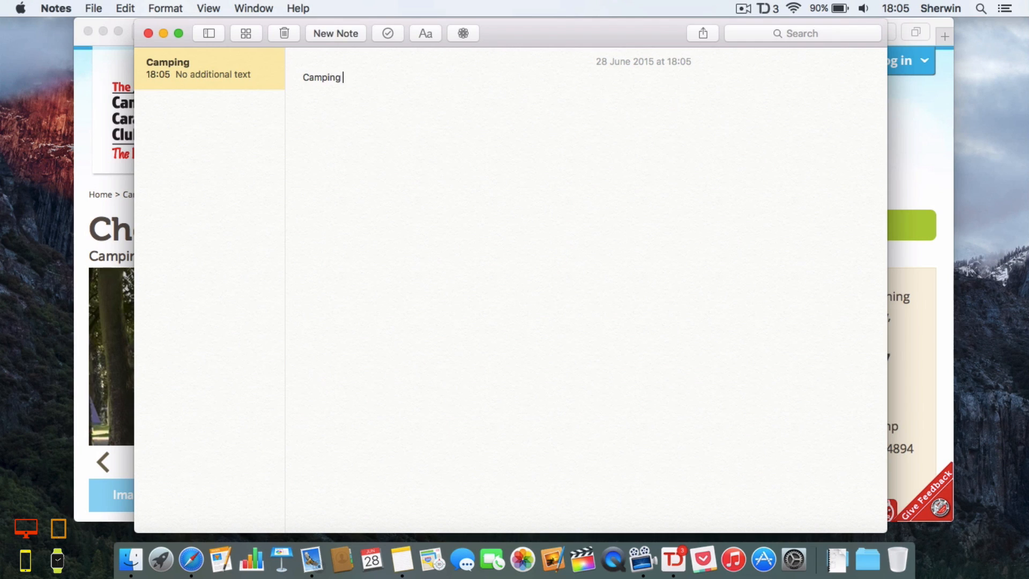
pyautogui.write('Holiday')
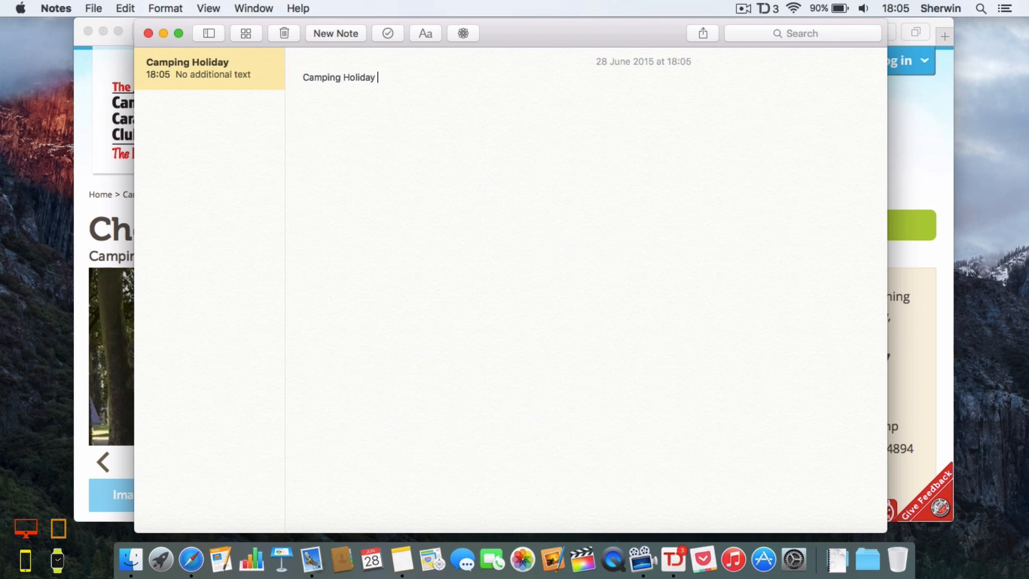
pyautogui.write('- Things to Ta')
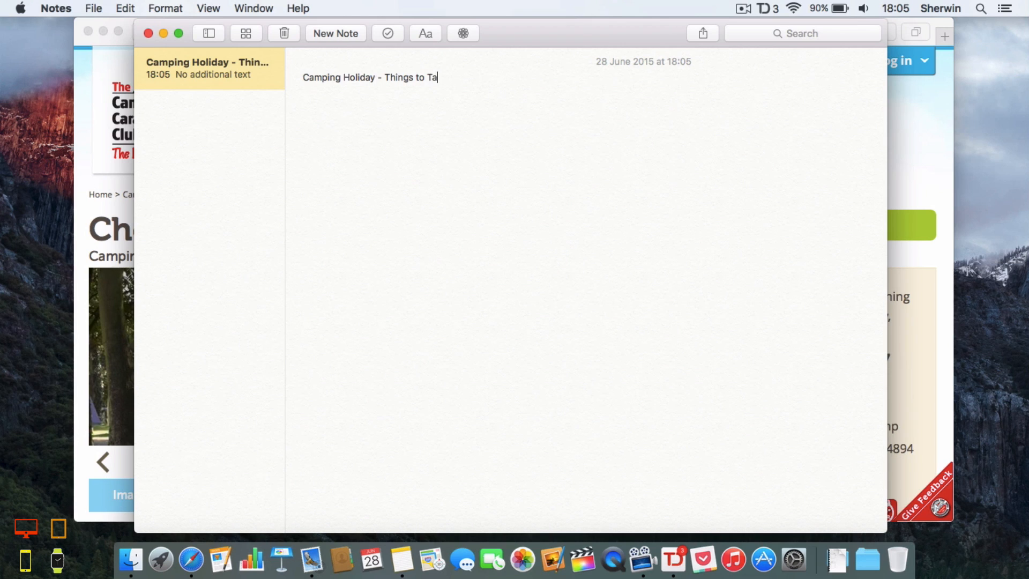
pyautogui.press('Backspace')
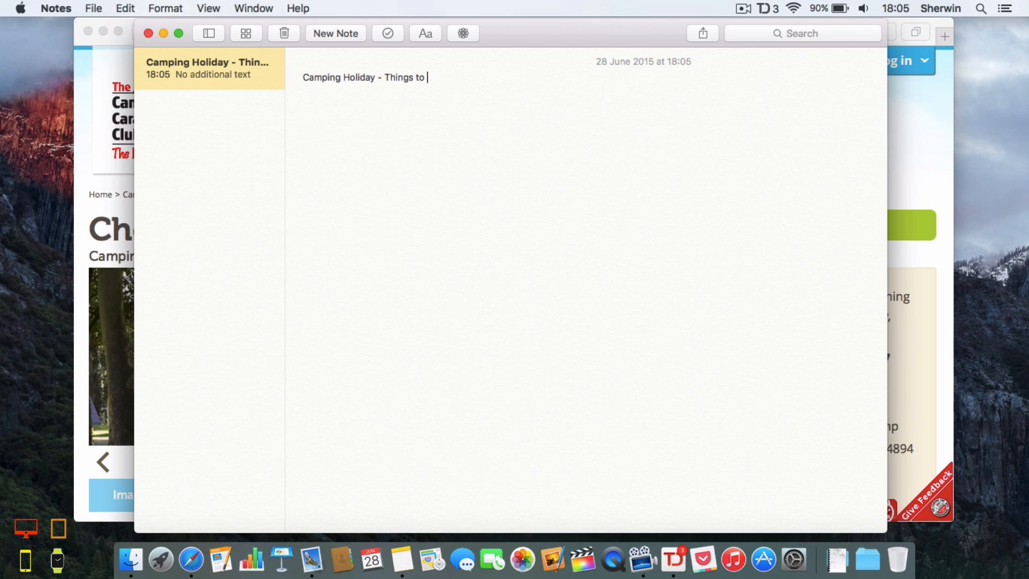
pyautogui.write('Pack:')
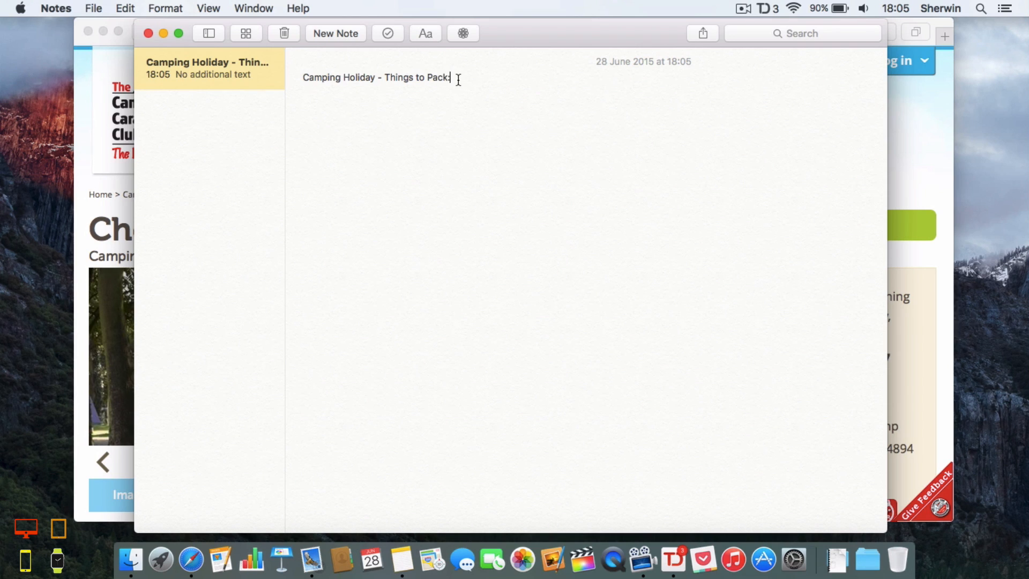
# Apply the Title style to the 'Camping Holiday - Things to Pack:' line.
pyautogui.tripleClick(375, 77)
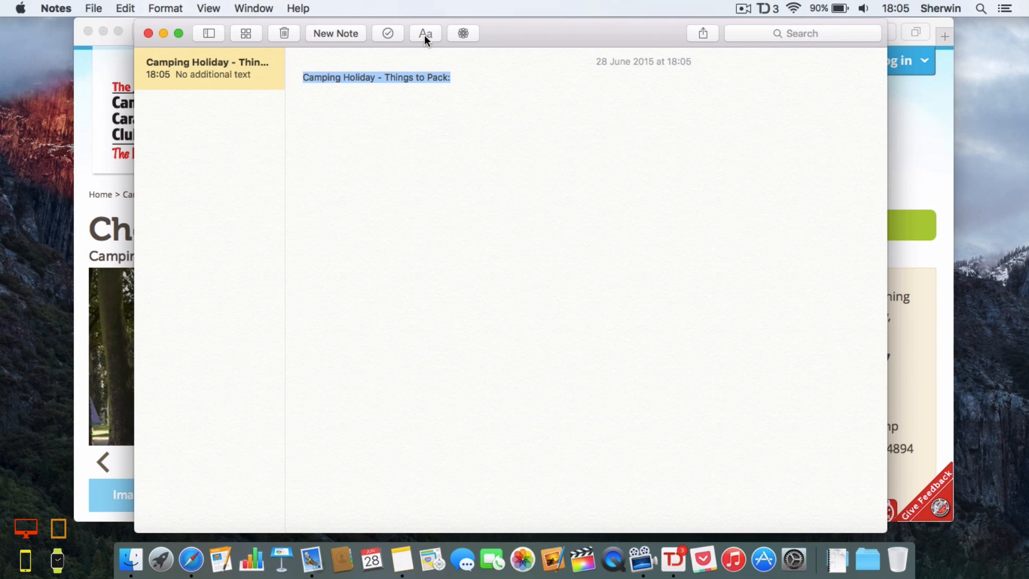
pyautogui.moveTo(425, 33)
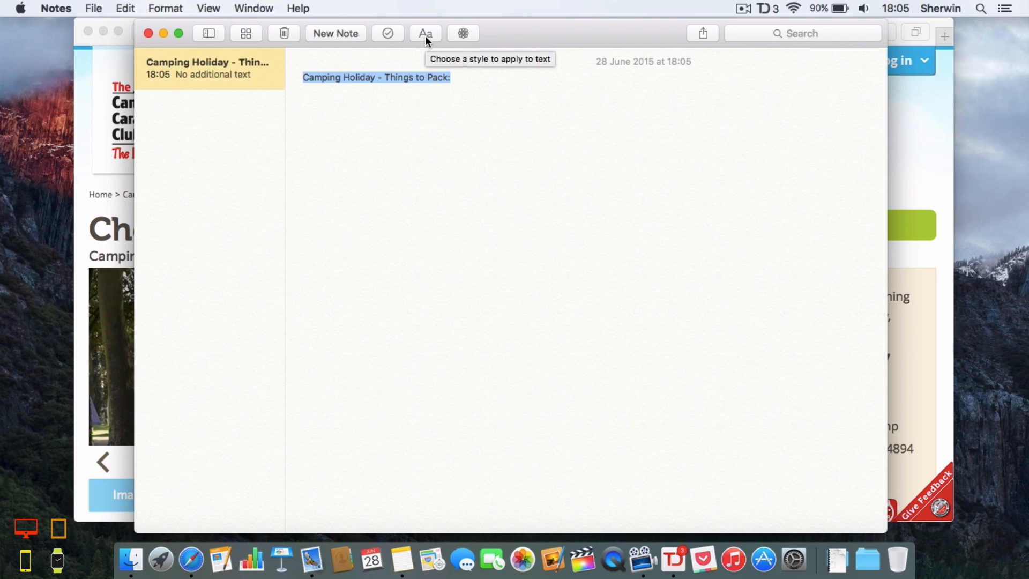
pyautogui.click(425, 33)
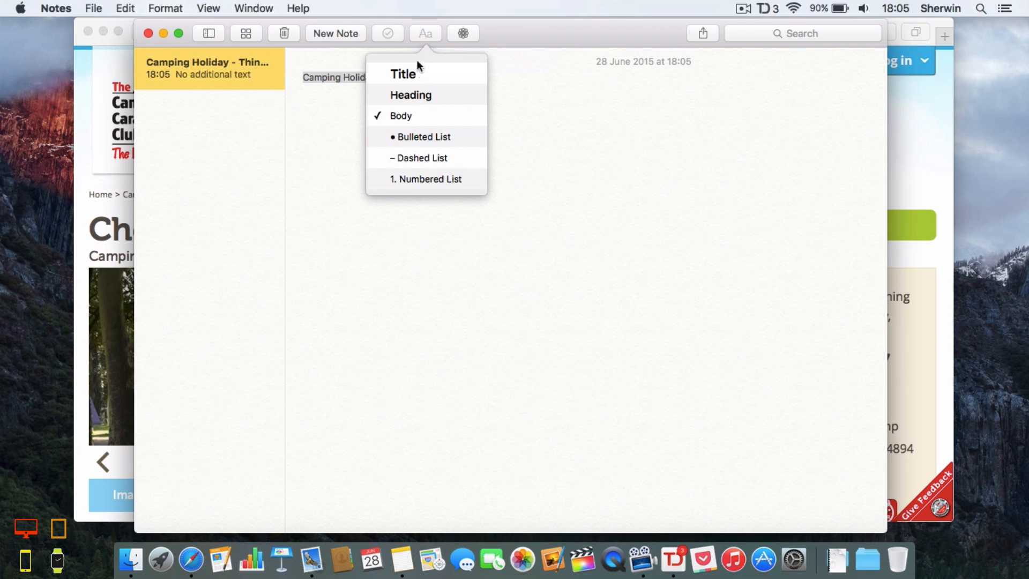
pyautogui.moveTo(418, 96)
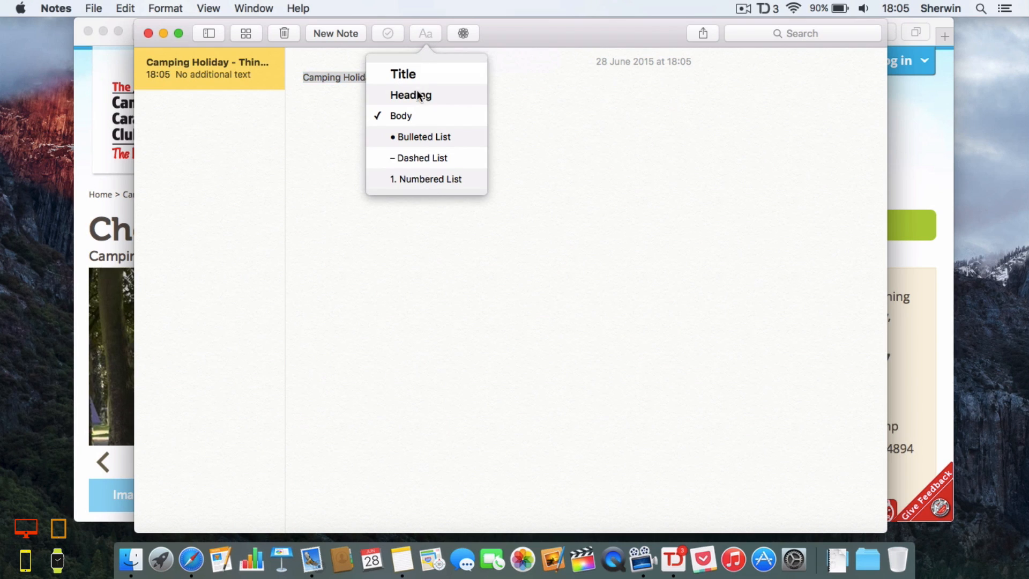
pyautogui.moveTo(423, 163)
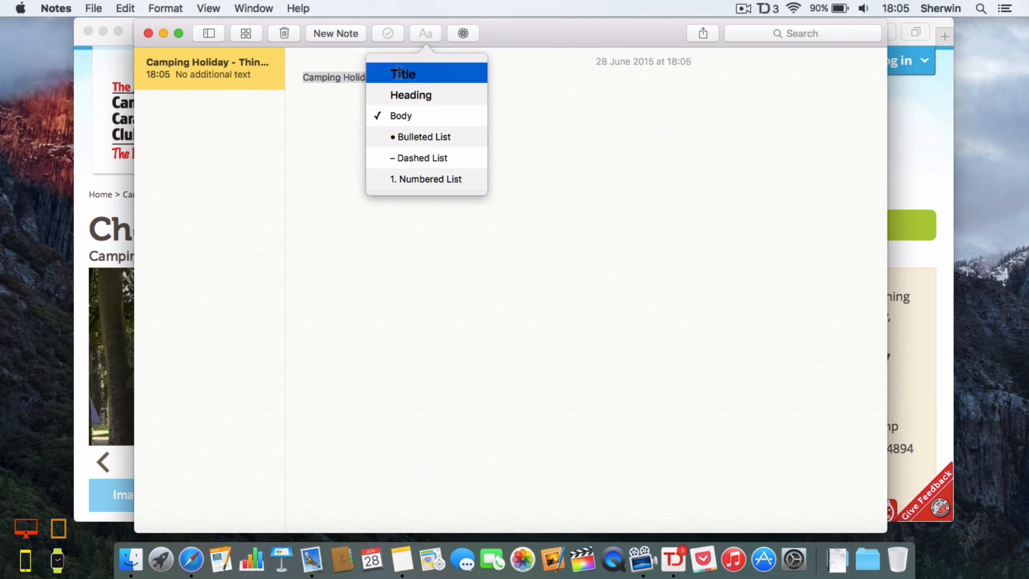
pyautogui.click(403, 73)
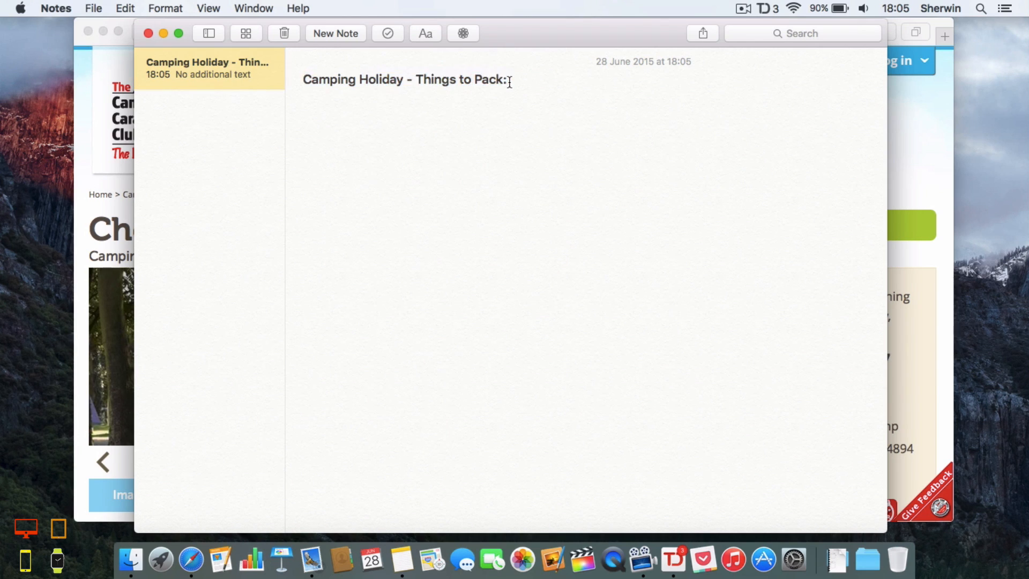
pyautogui.tripleClick(404, 79)
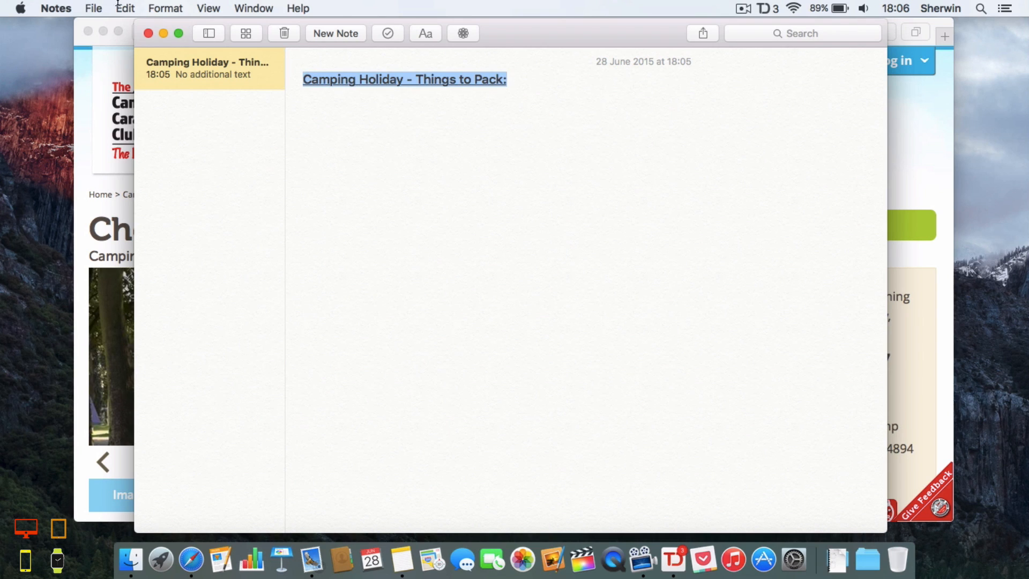
pyautogui.click(125, 8)
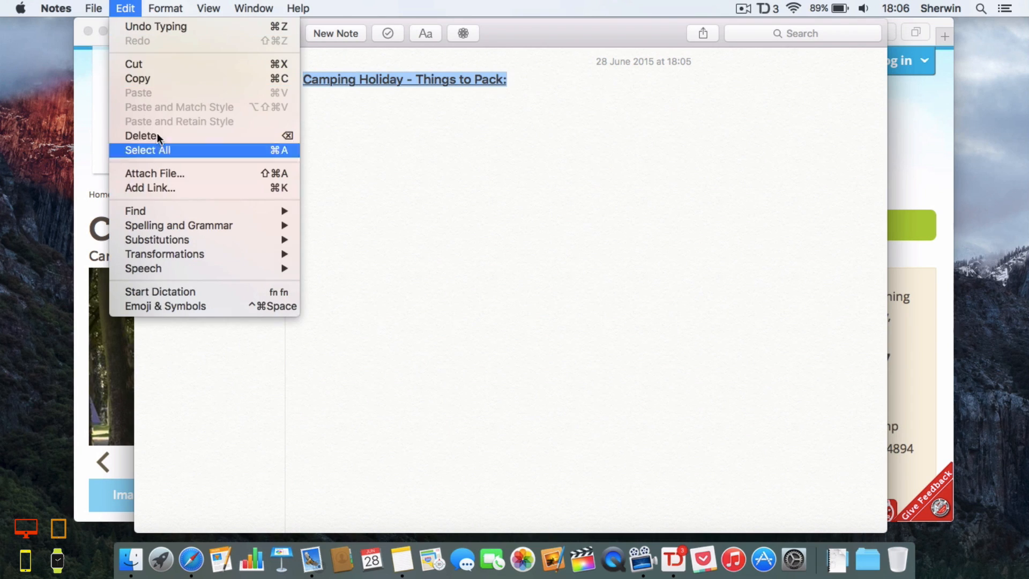
pyautogui.click(166, 9)
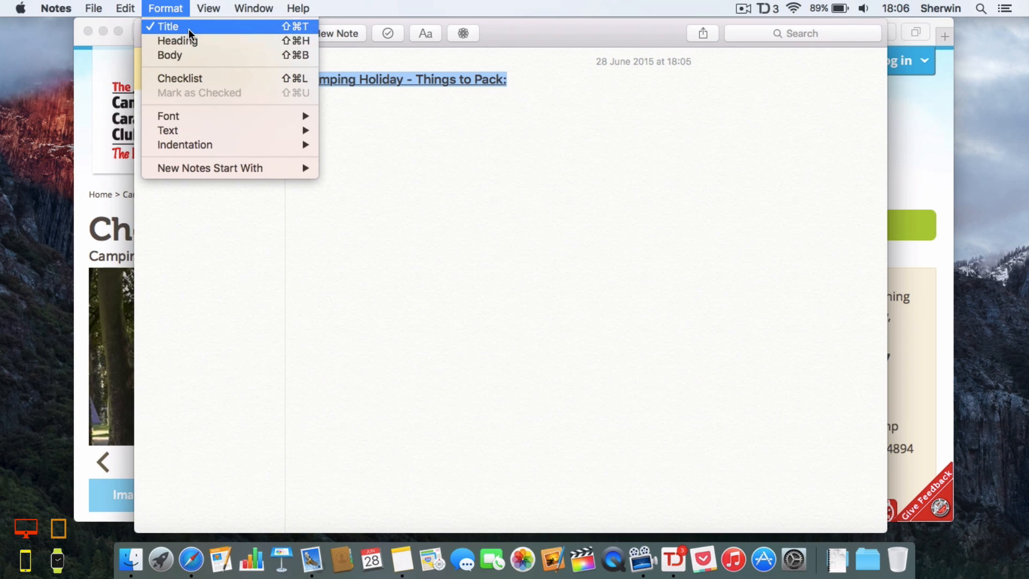
pyautogui.moveTo(168, 129)
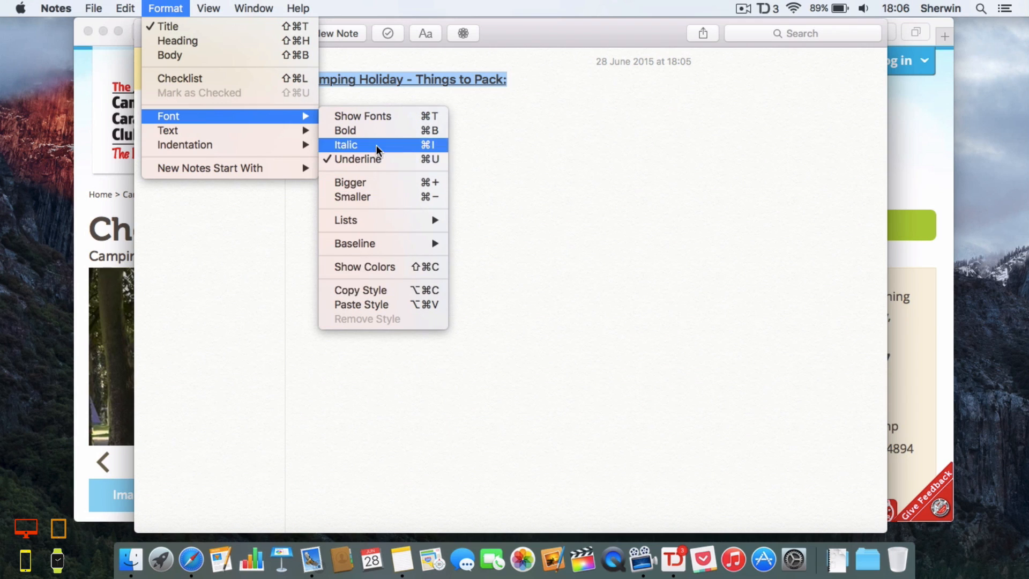
pyautogui.moveTo(168, 130)
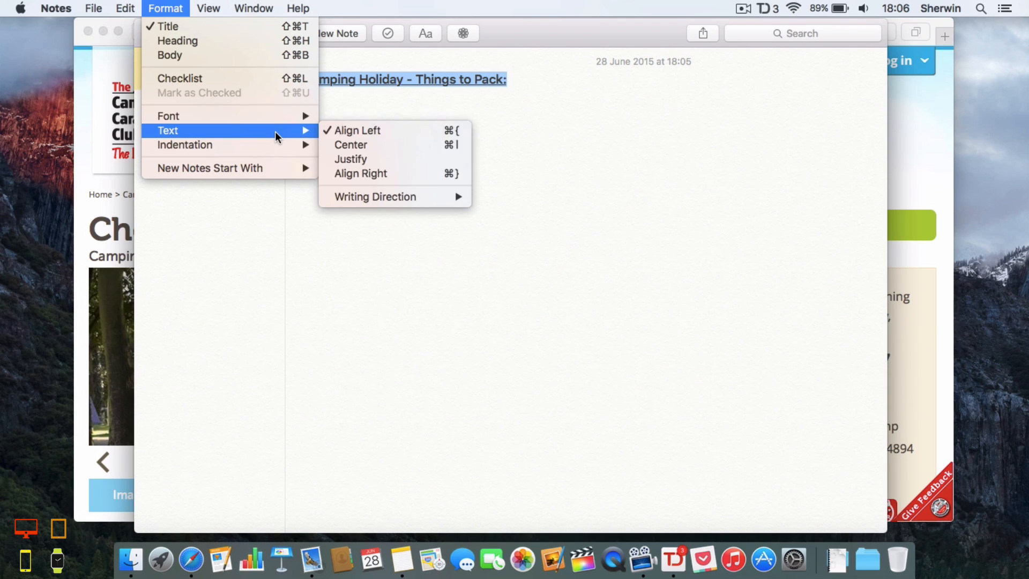
pyautogui.moveTo(296, 138)
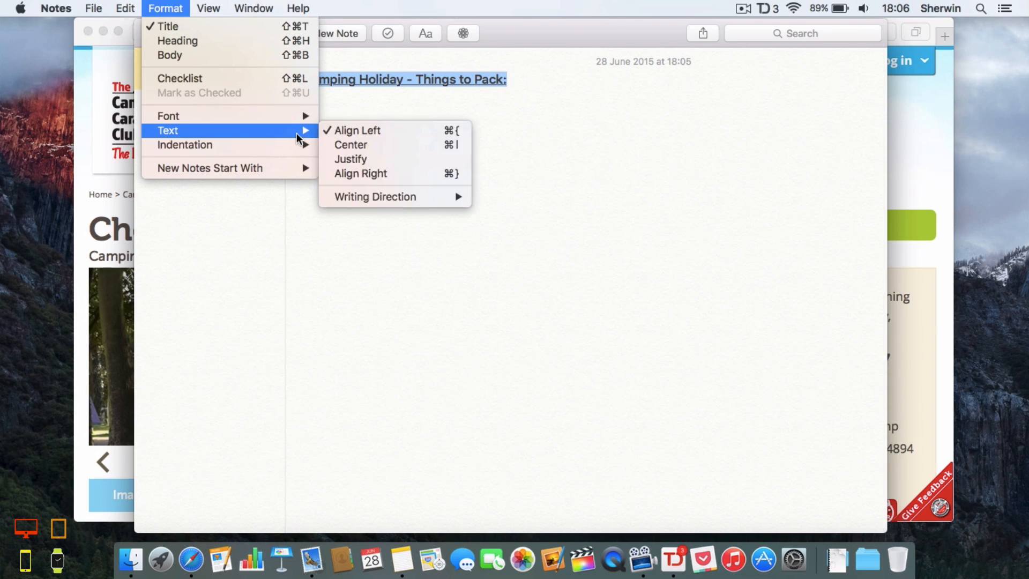
pyautogui.moveTo(210, 168)
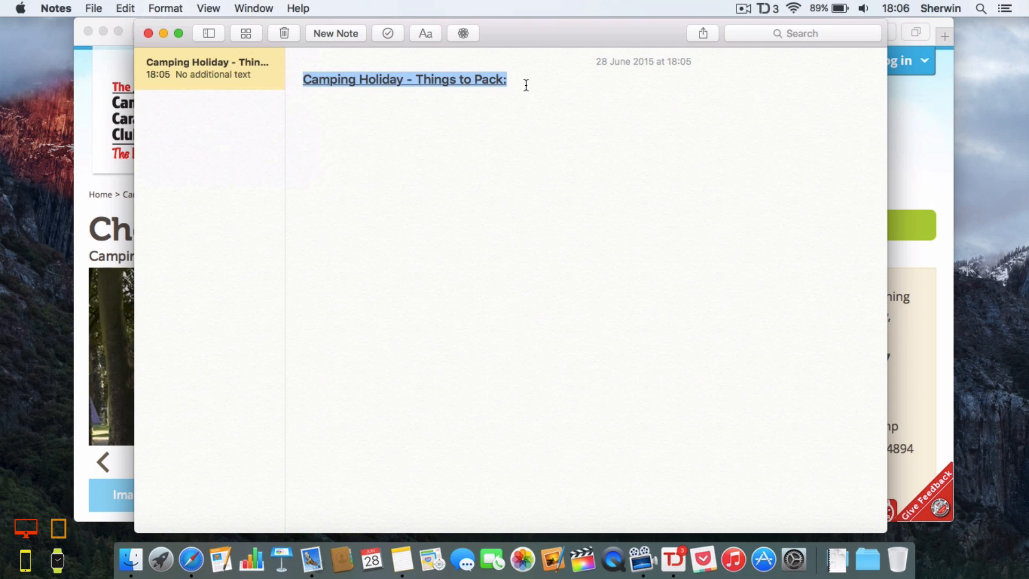
pyautogui.press('Return')
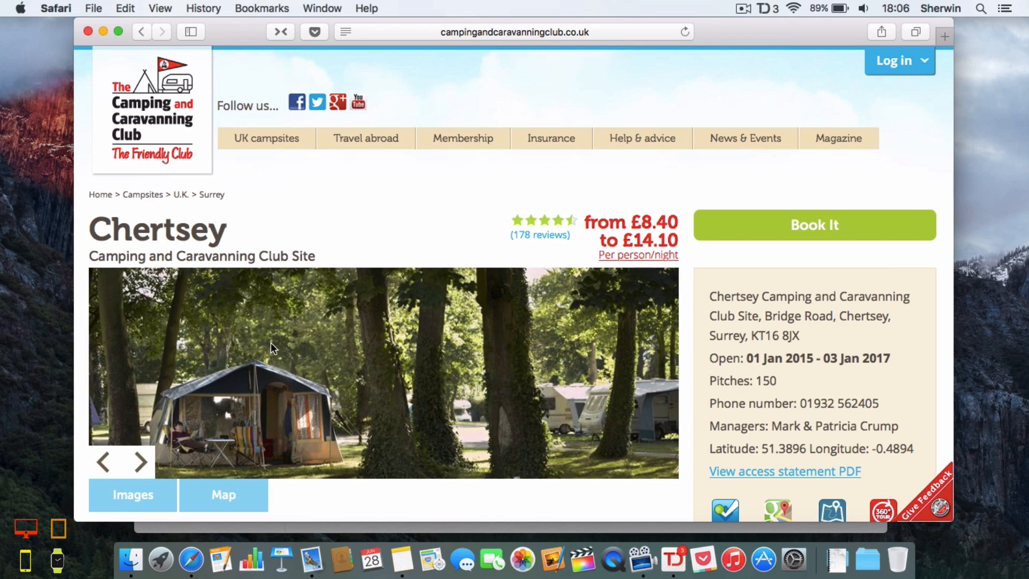
# Scroll down the Chertsey Camping and Caravanning Club Site page in Safari.
pyautogui.scroll(-3)
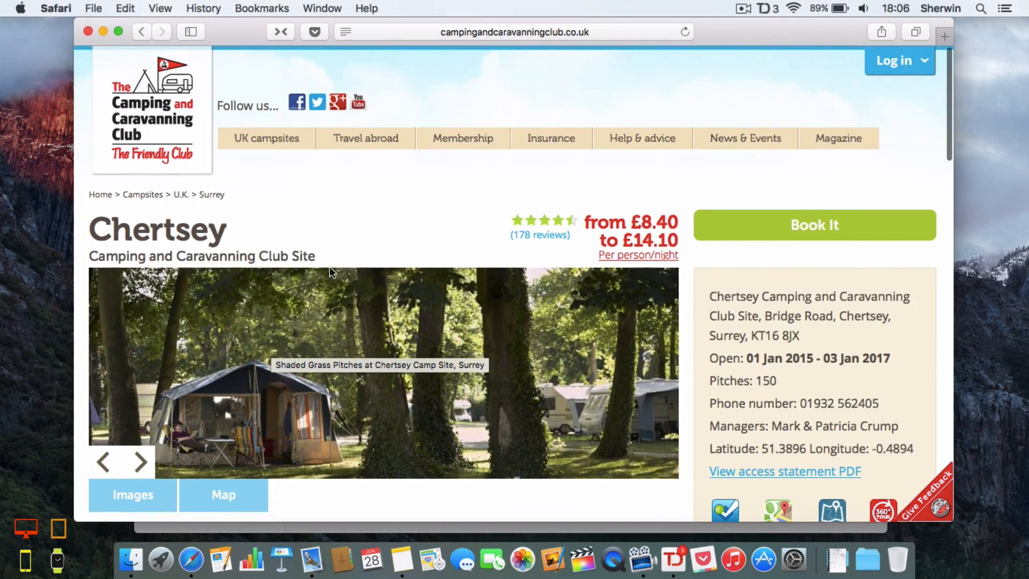
pyautogui.moveTo(118, 32)
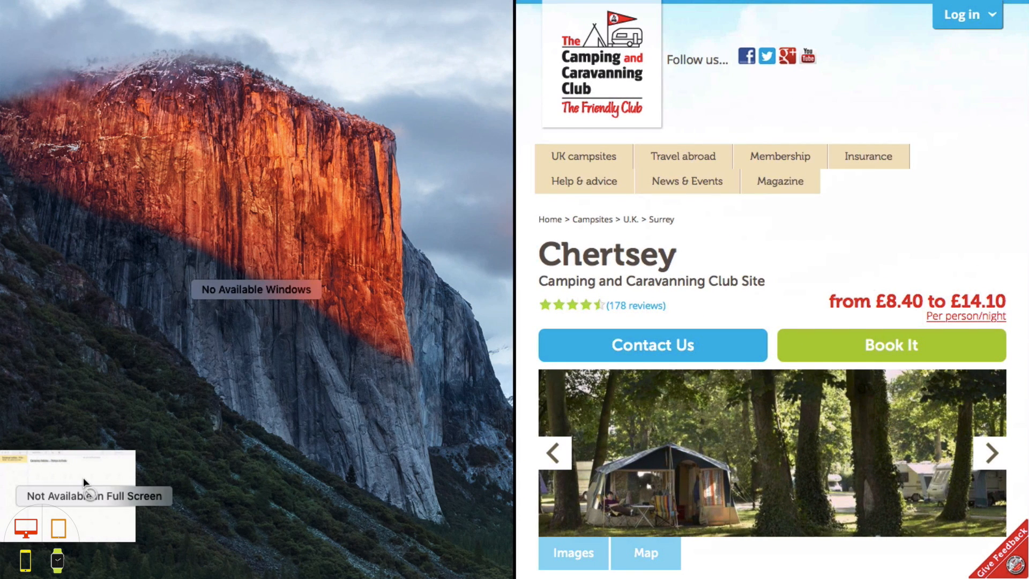
pyautogui.moveTo(551, 7)
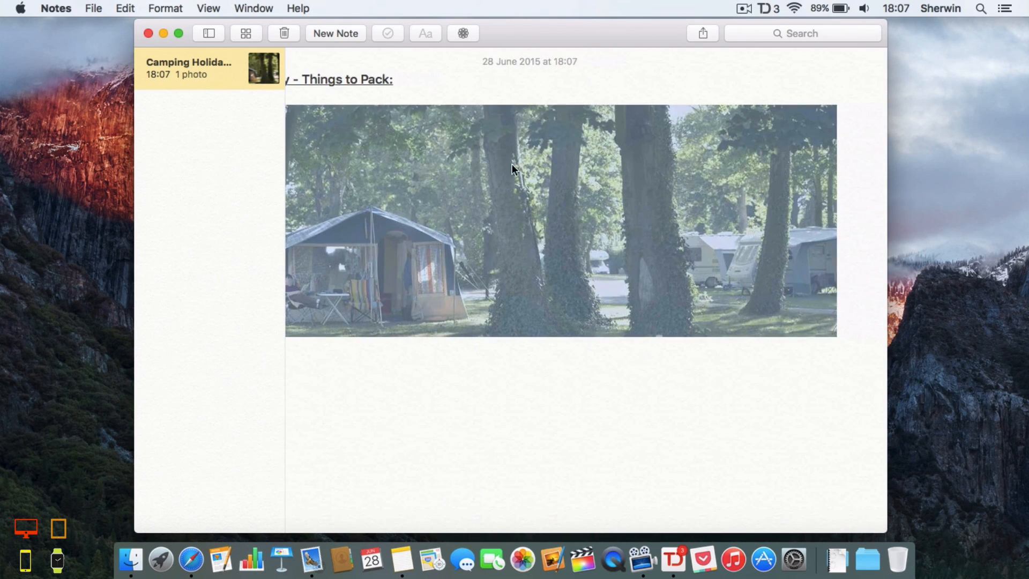
pyautogui.moveTo(615, 333)
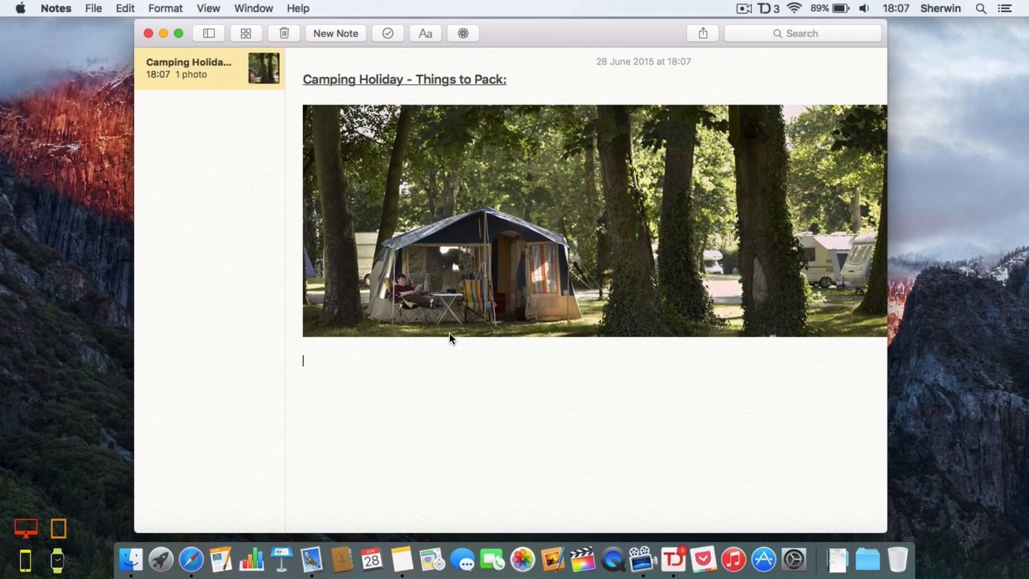
pyautogui.moveTo(415, 391)
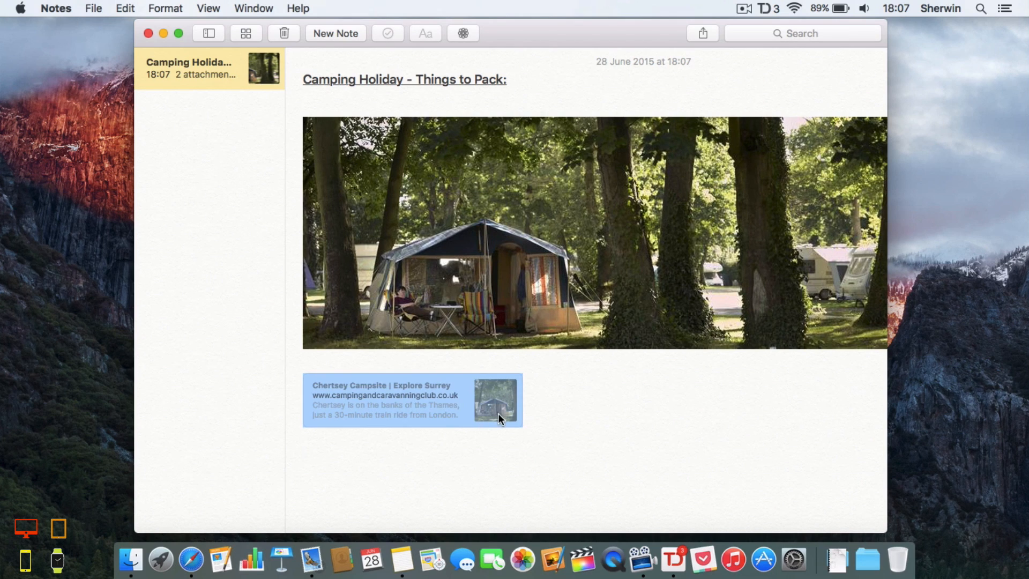
pyautogui.moveTo(678, 423)
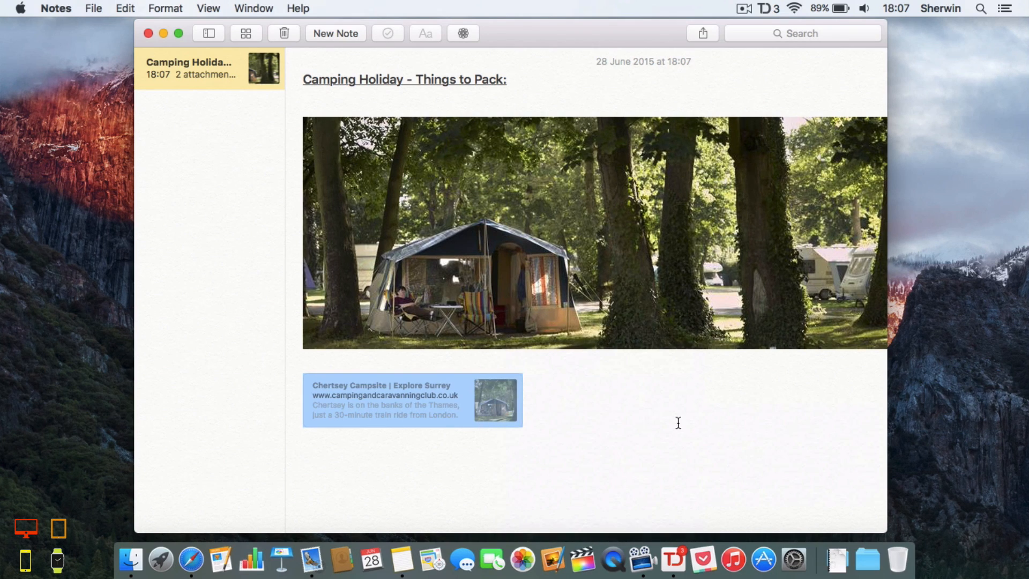
# Deselect the Chertsey Campsite link preview and start a new line below it.
pyautogui.click(541, 409)
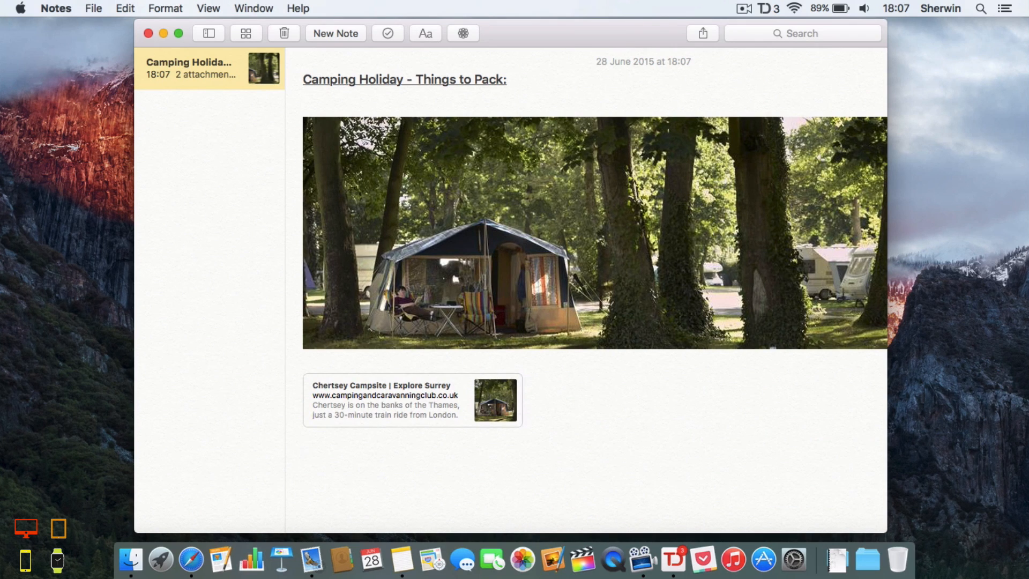
pyautogui.click(302, 451)
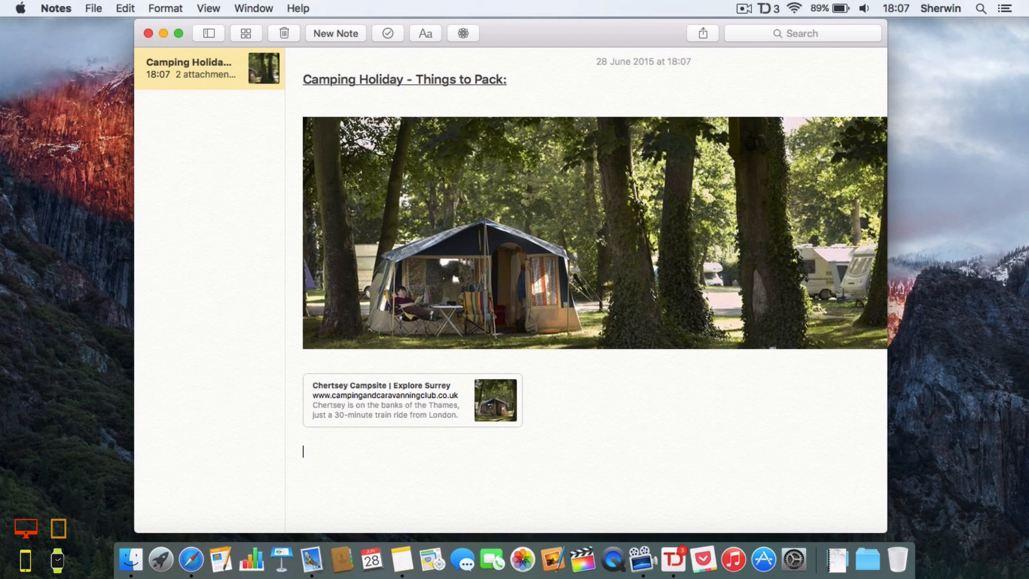
# Type the packing items Tent, Tent Pegs, Gas Stove and Gas Cylinder.
pyautogui.write('Tent-')
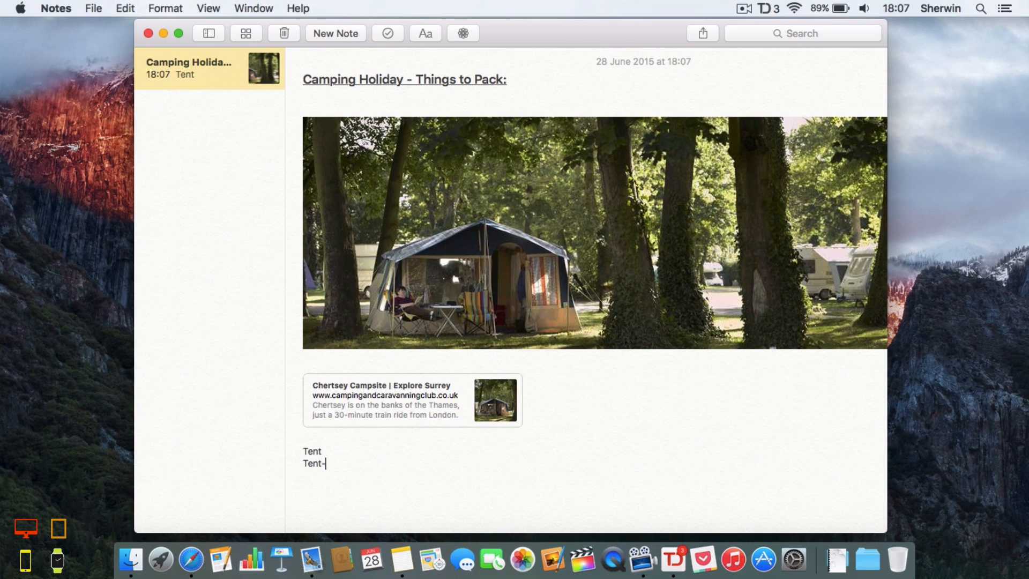
pyautogui.write('Pegs')
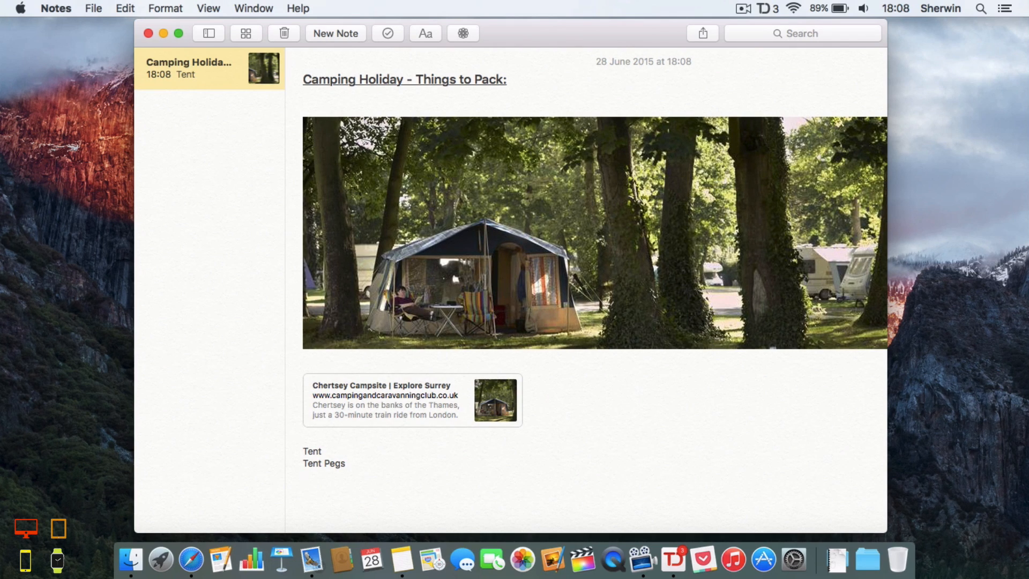
pyautogui.write('Gas Stove')
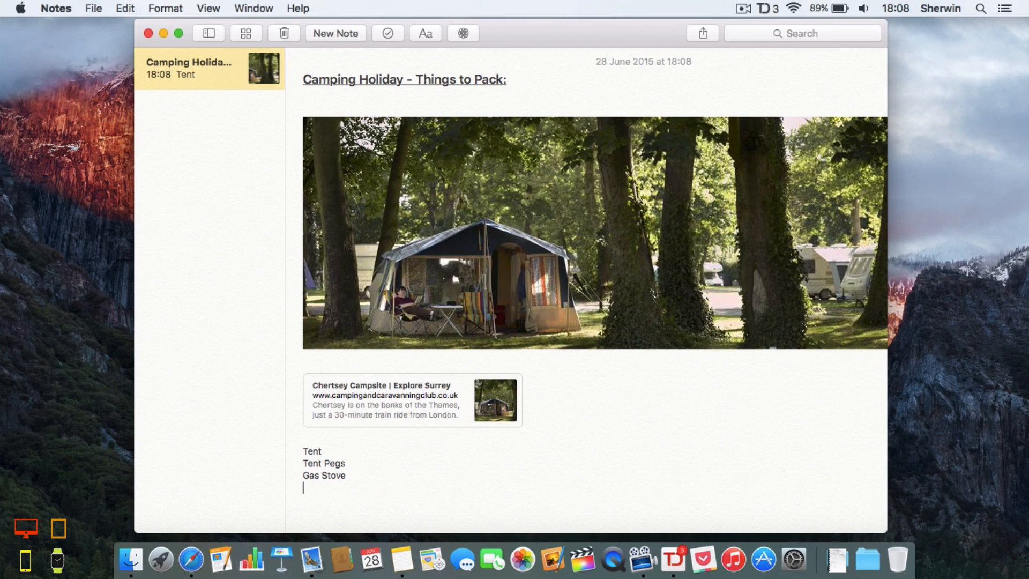
pyautogui.write('Gas Cyl')
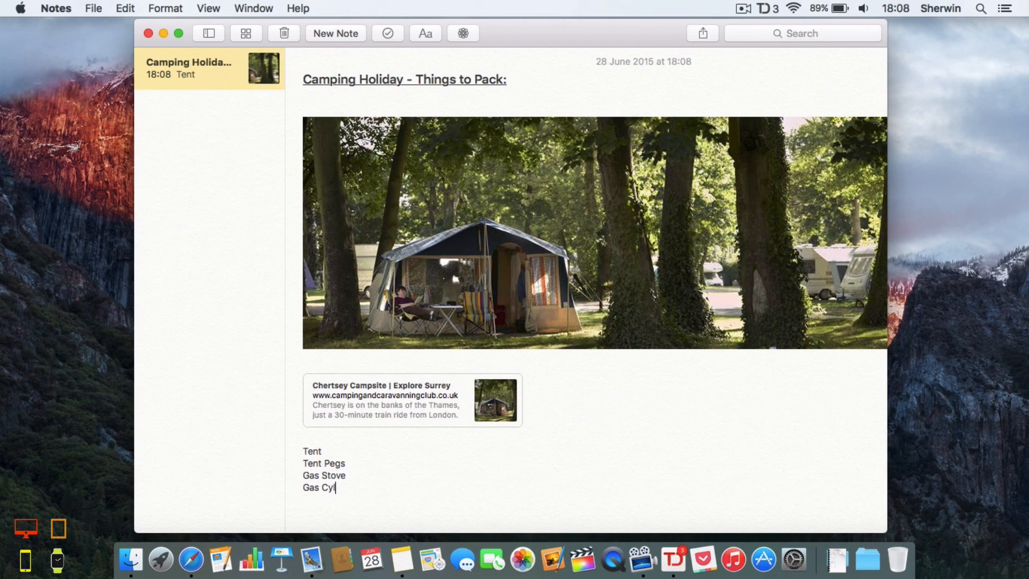
pyautogui.write('inder')
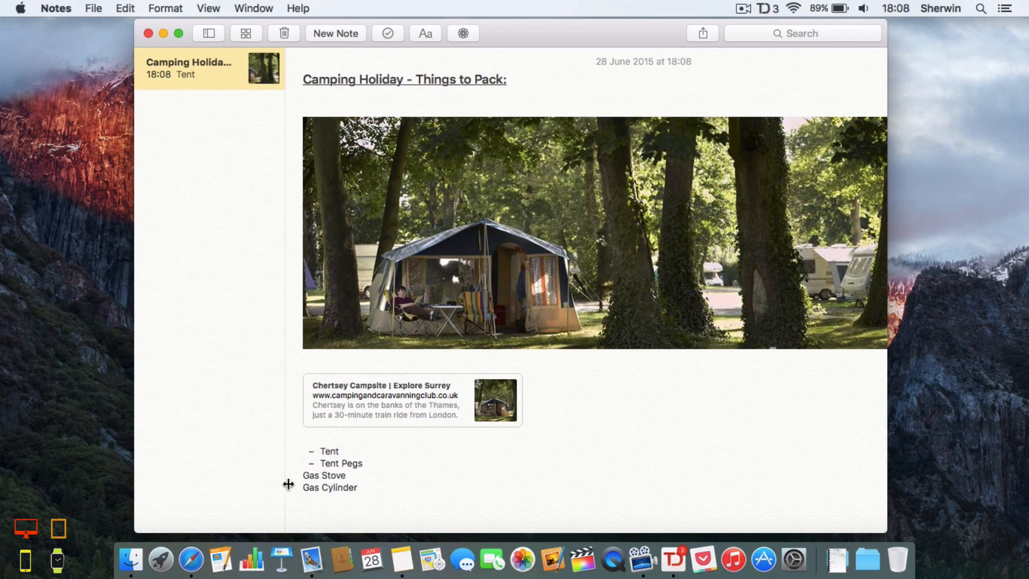
# Separate the merged first two items and select all four packing lines.
pyautogui.click(303, 475)
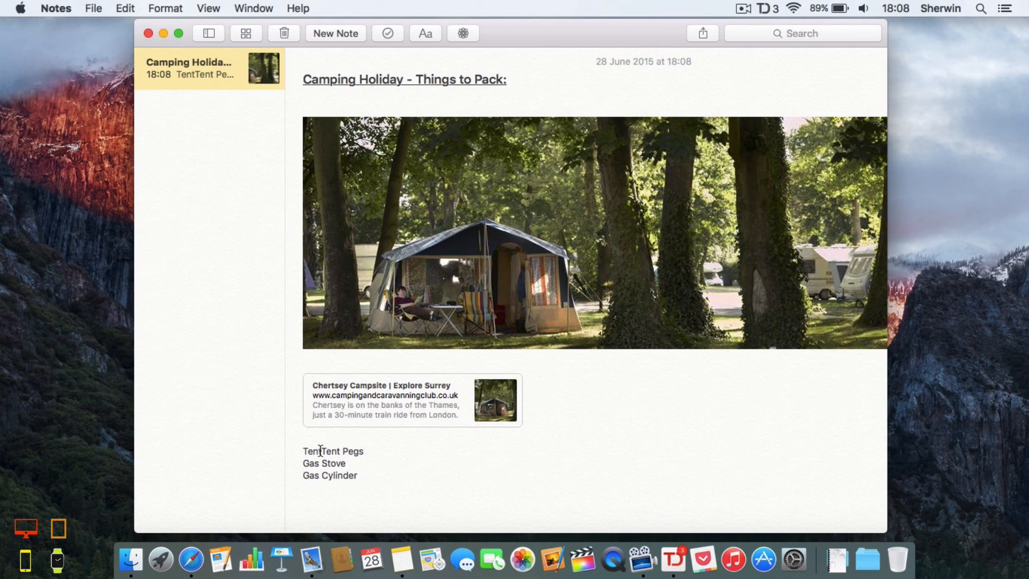
pyautogui.press('Return')
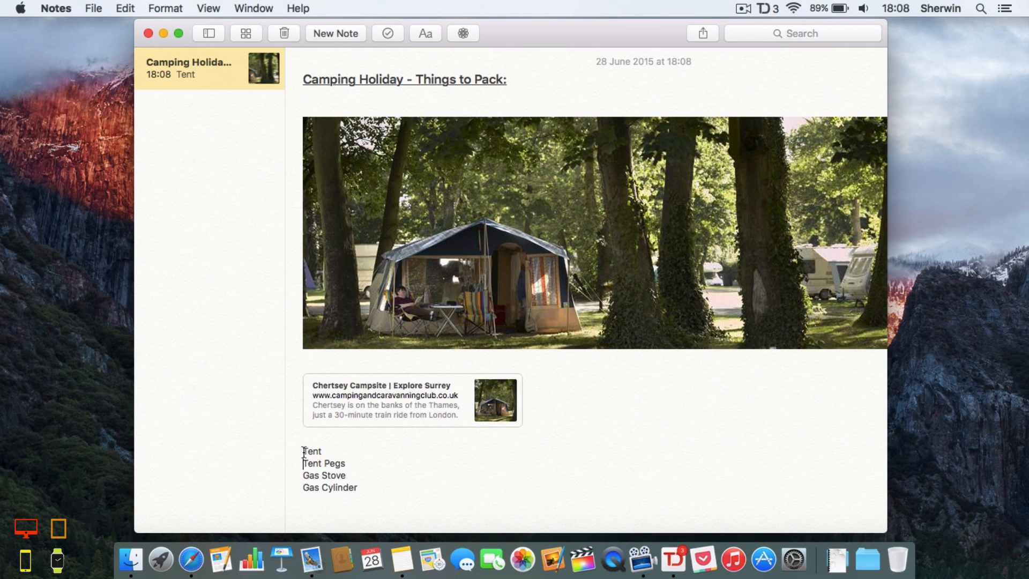
pyautogui.moveTo(302, 451); pyautogui.dragTo(360, 488)
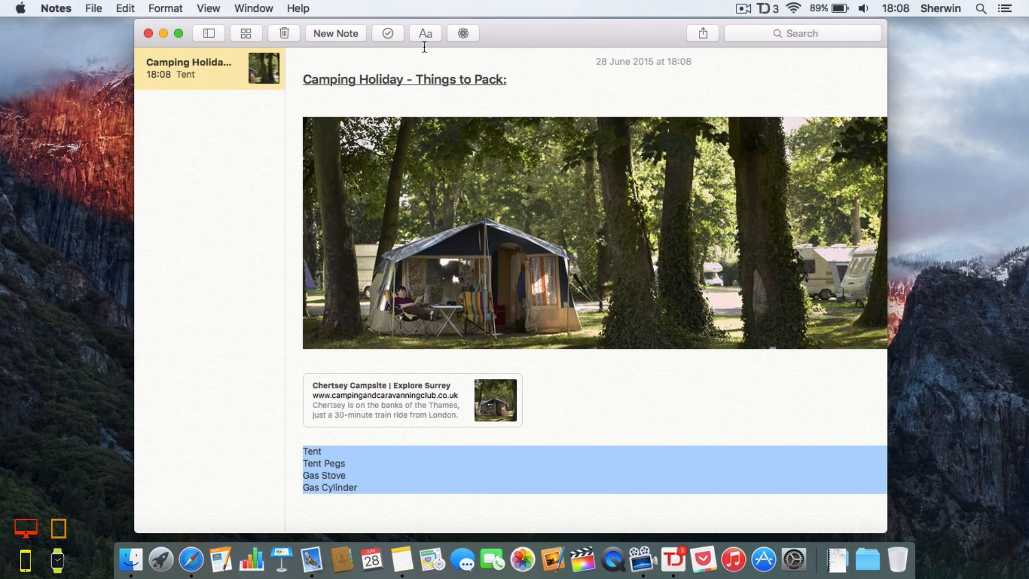
pyautogui.moveTo(387, 33)
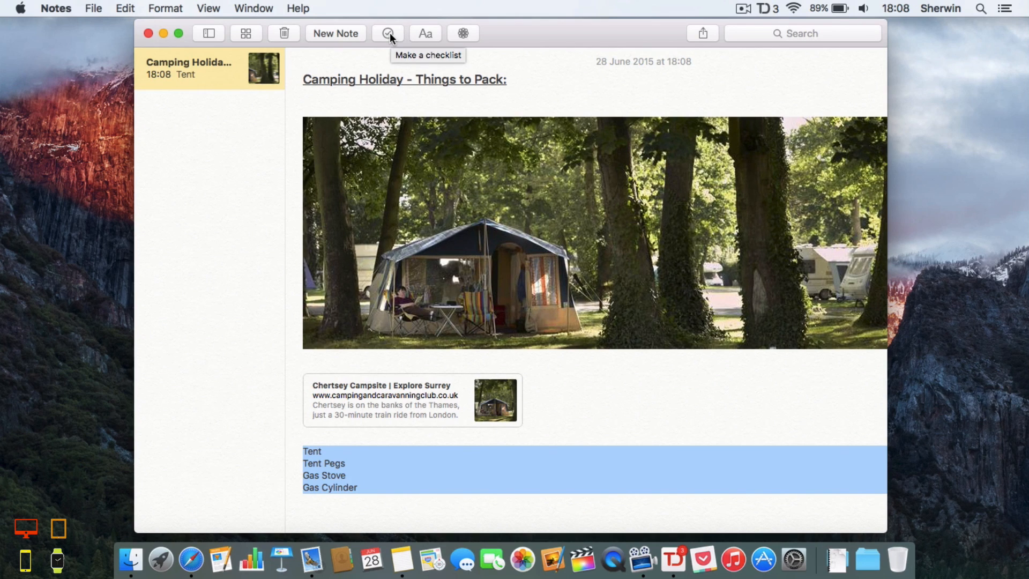
# Turn the four packing items into a checklist and place the cursor below it.
pyautogui.click(387, 33)
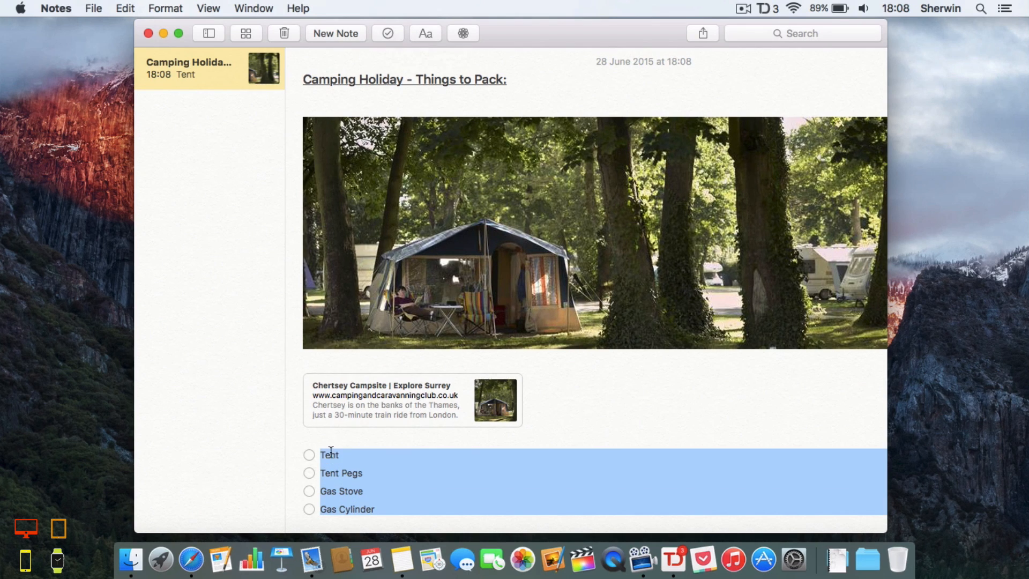
pyautogui.scroll(-3)
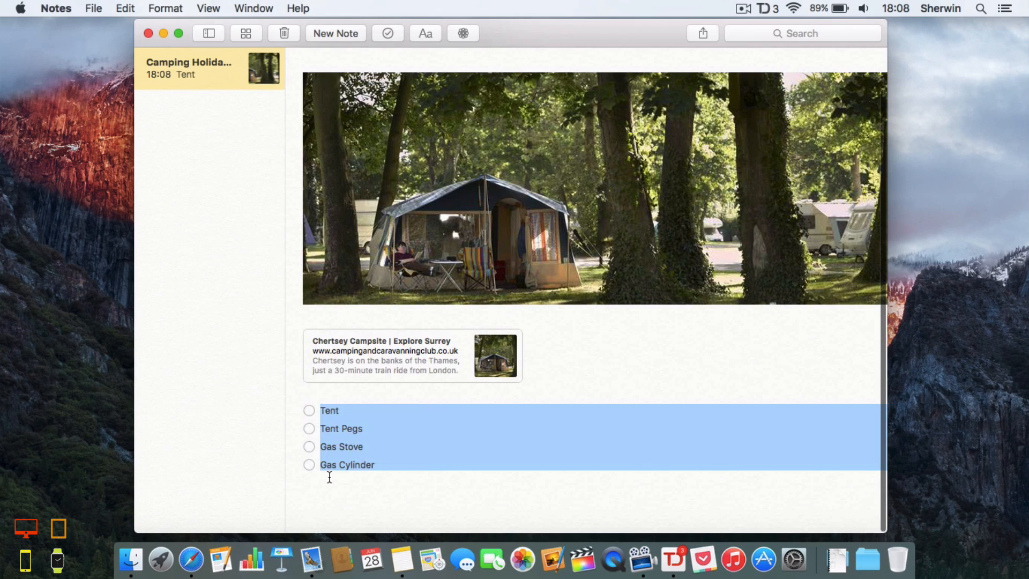
pyautogui.click(311, 412)
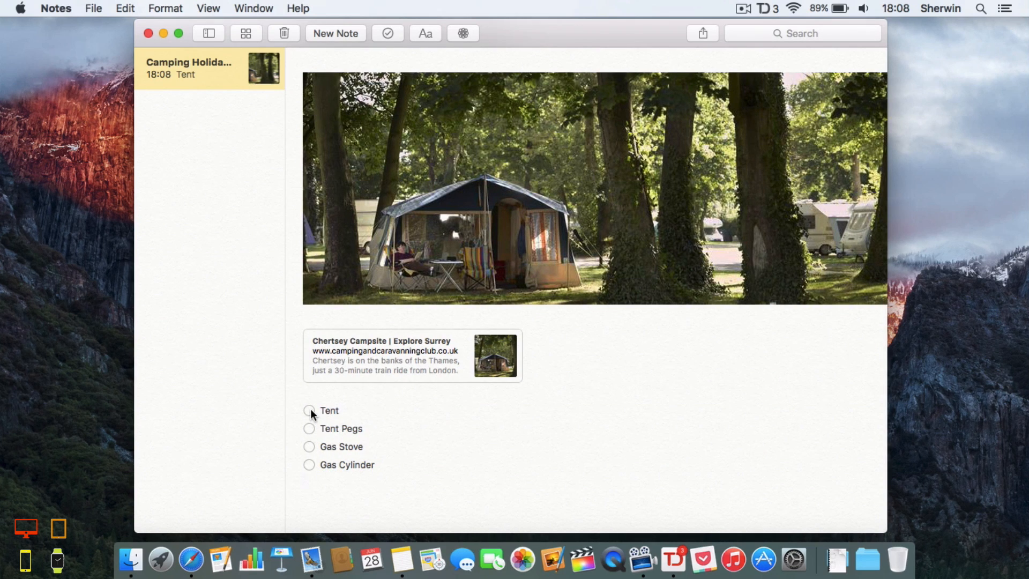
pyautogui.click(309, 410)
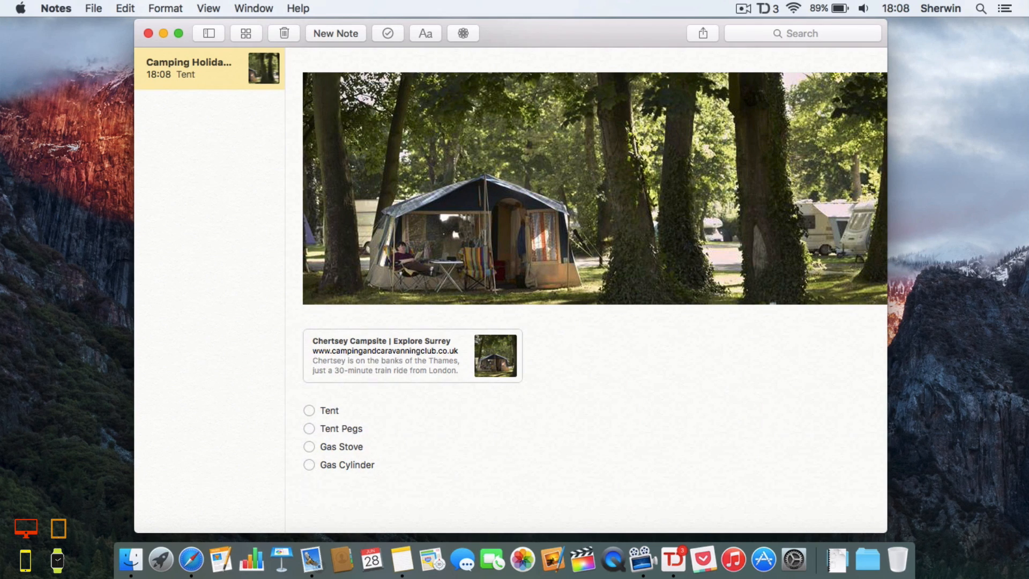
# Add a 'More Info:' heading below the checklist, then return to the Safari campsite page.
pyautogui.write('More')
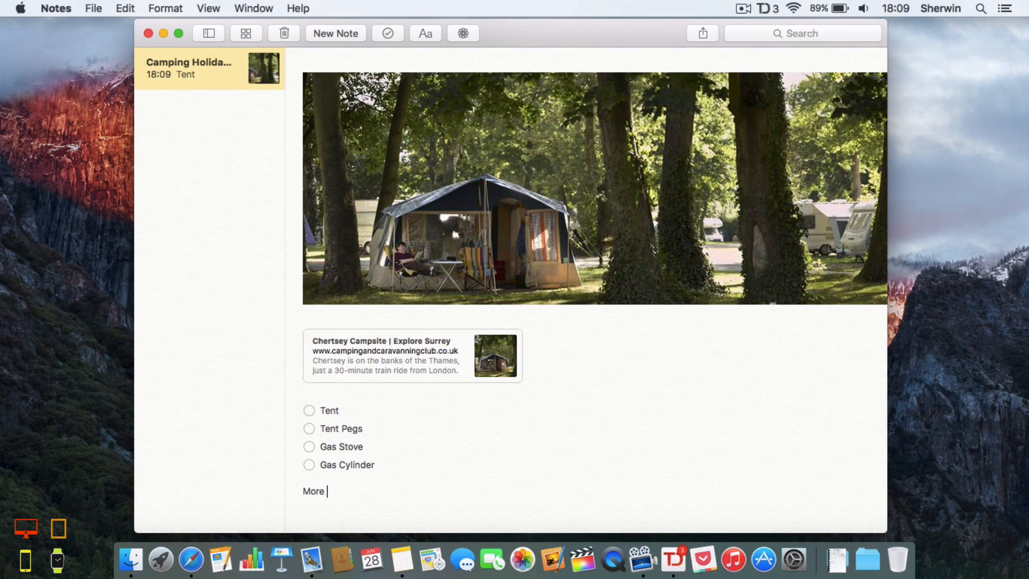
pyautogui.write('Info')
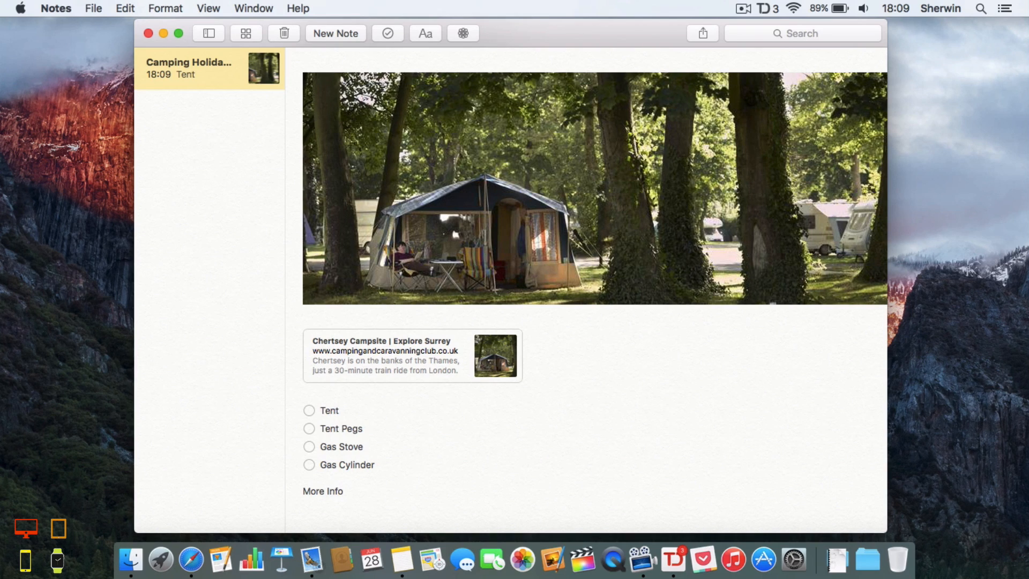
pyautogui.doubleClick(322, 491)
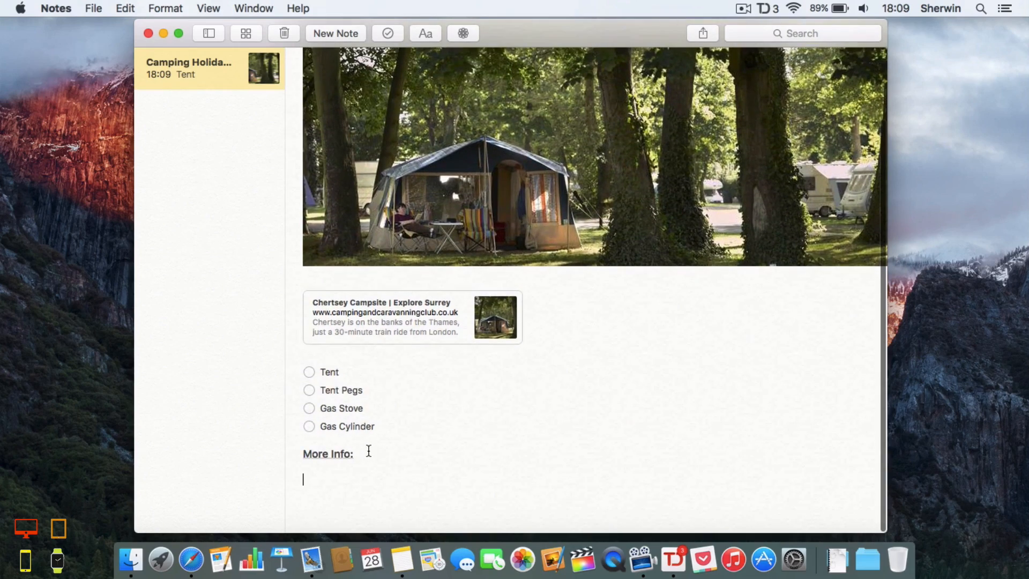
pyautogui.click(384, 312)
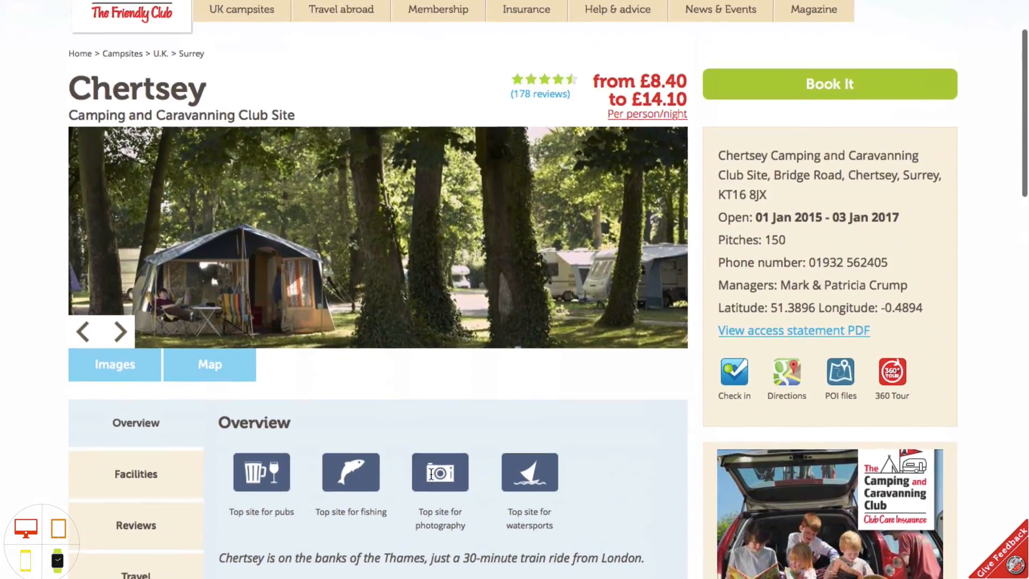
# Scroll down the Chertsey campsite page to its address and contact details.
pyautogui.scroll(-3)
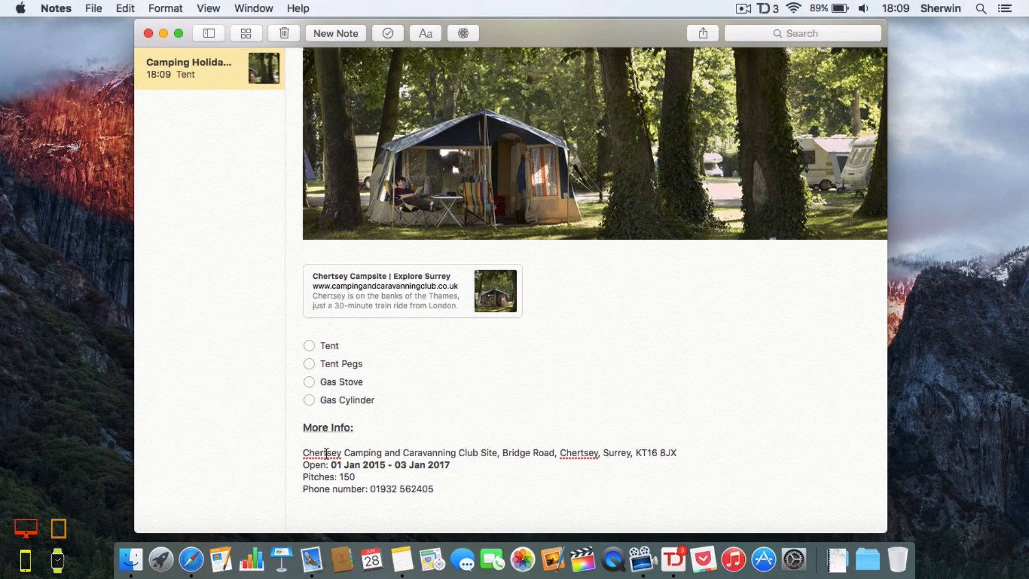
# Learn the spelling of Chertsey and show the opening date in Calendar.
pyautogui.rightClick(321, 452)
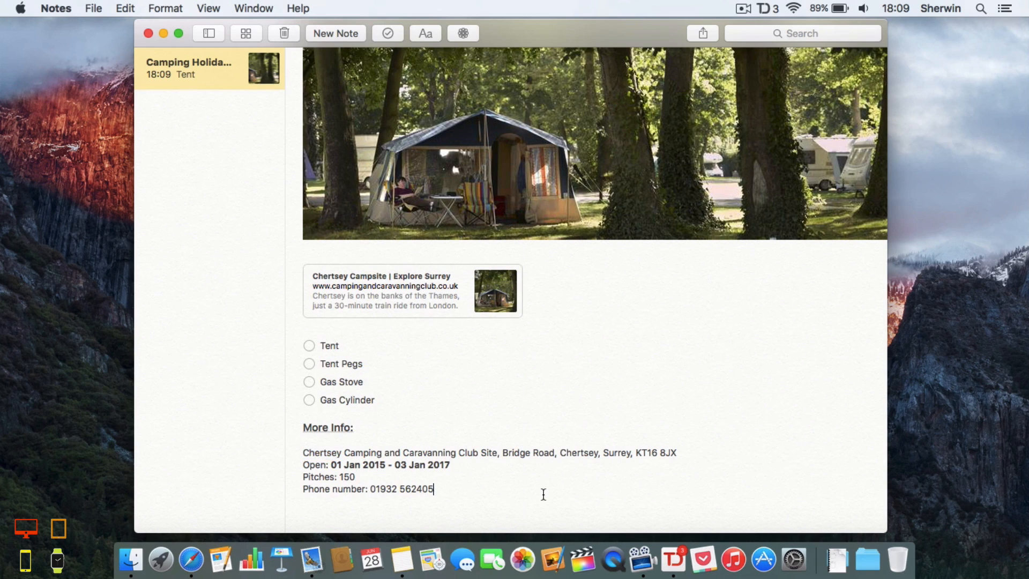
pyautogui.click(389, 465)
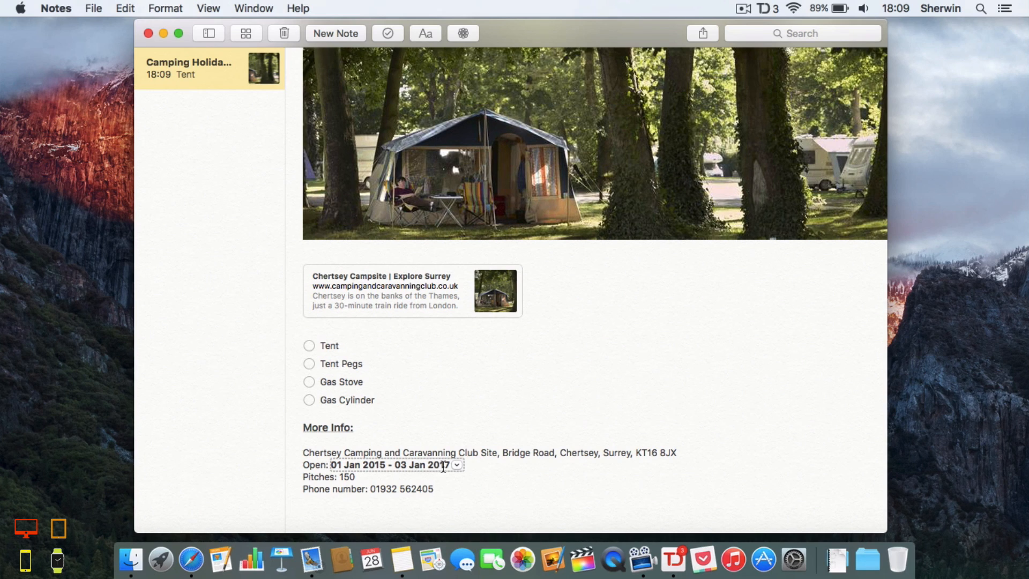
pyautogui.click(456, 465)
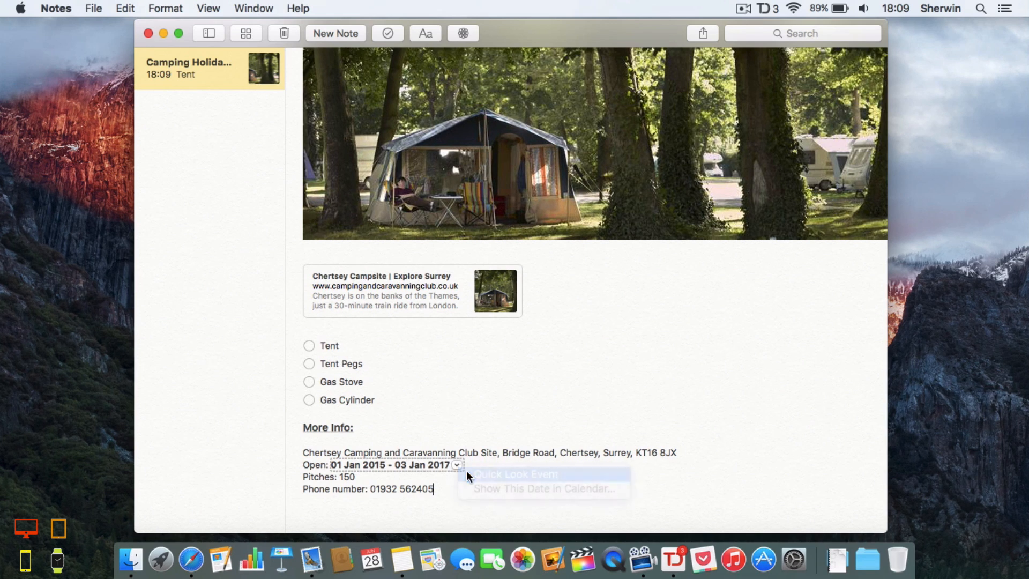
pyautogui.click(514, 474)
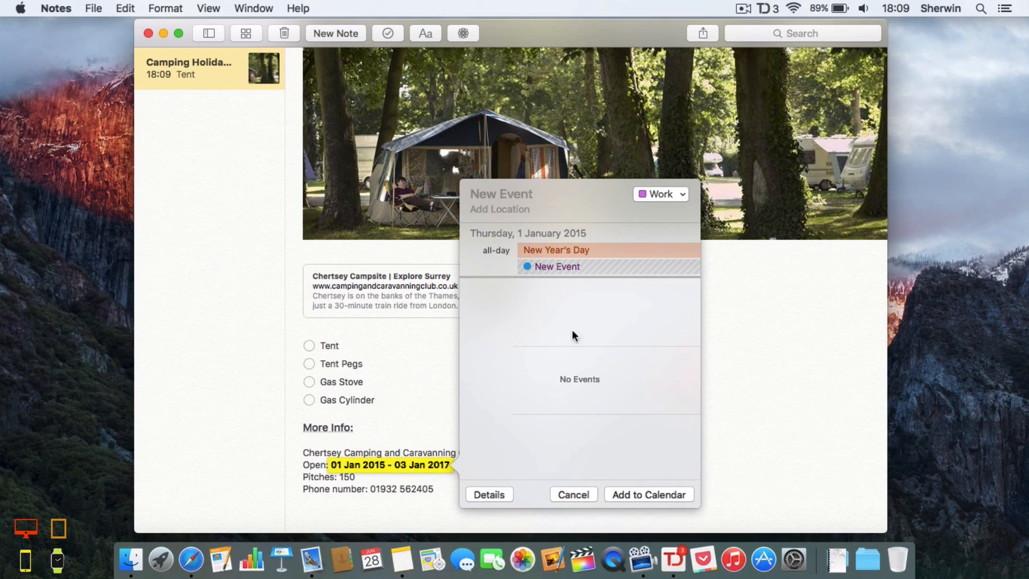
pyautogui.click(572, 494)
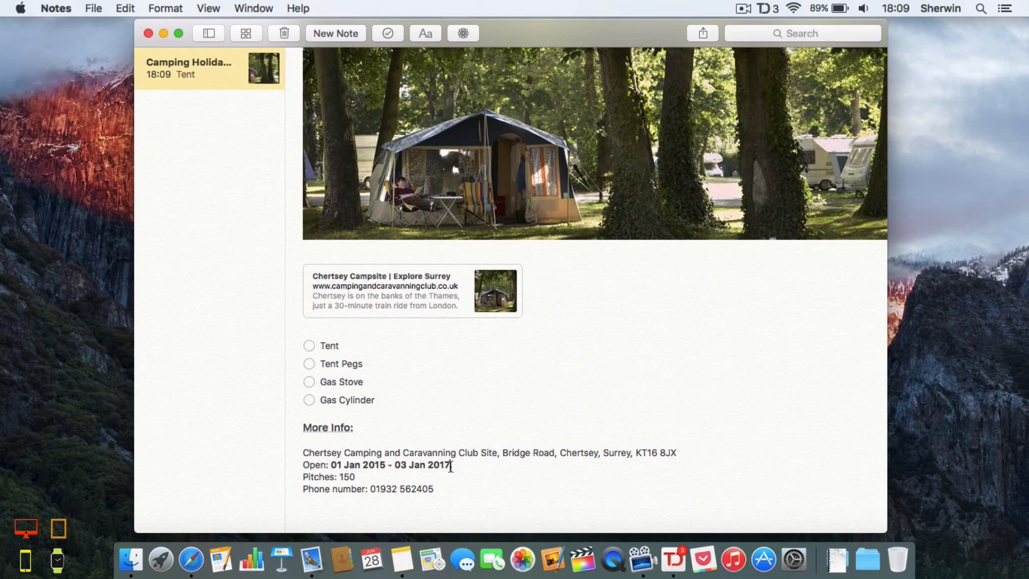
pyautogui.click(394, 464)
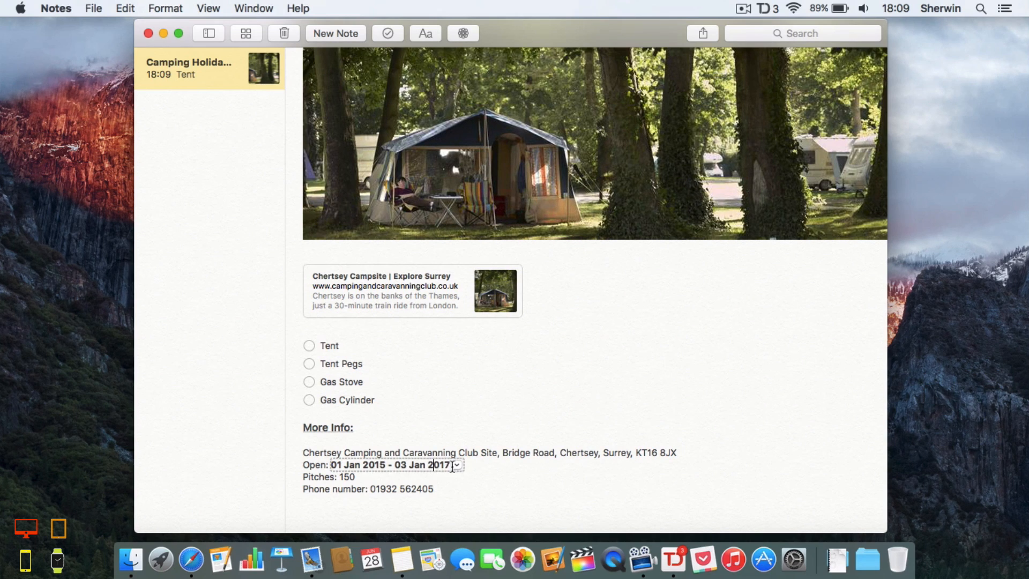
pyautogui.click(455, 464)
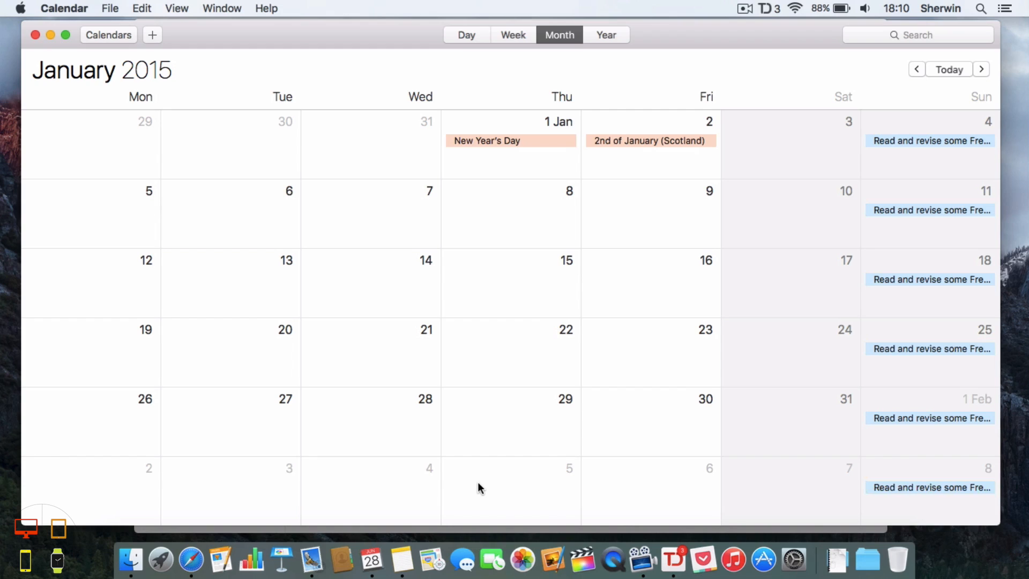
pyautogui.moveTo(345, 256)
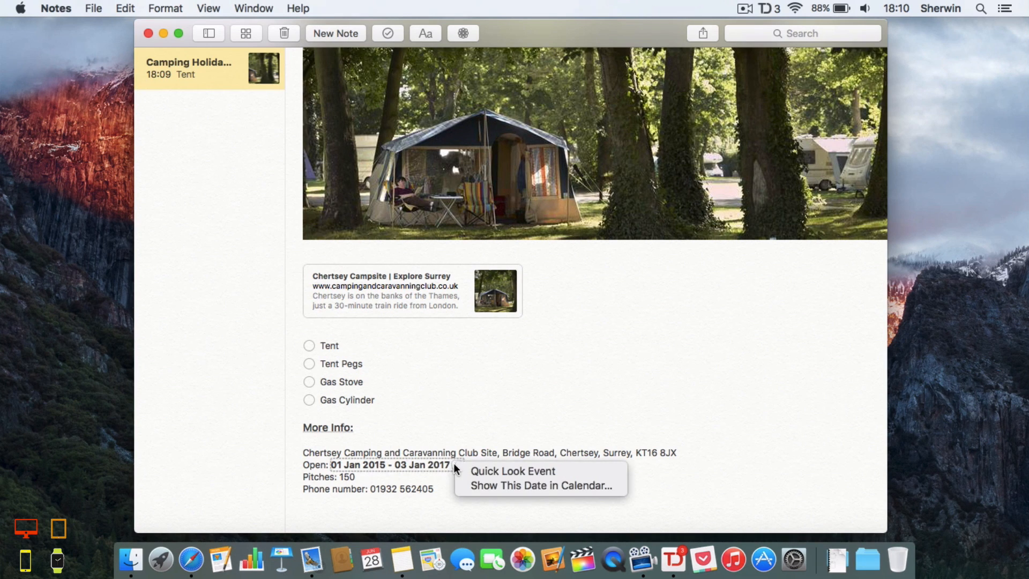
# Add a calendar event for the 01 Jan 2015 - 03 Jan 2017 opening dates via Quick Look.
pyautogui.click(511, 470)
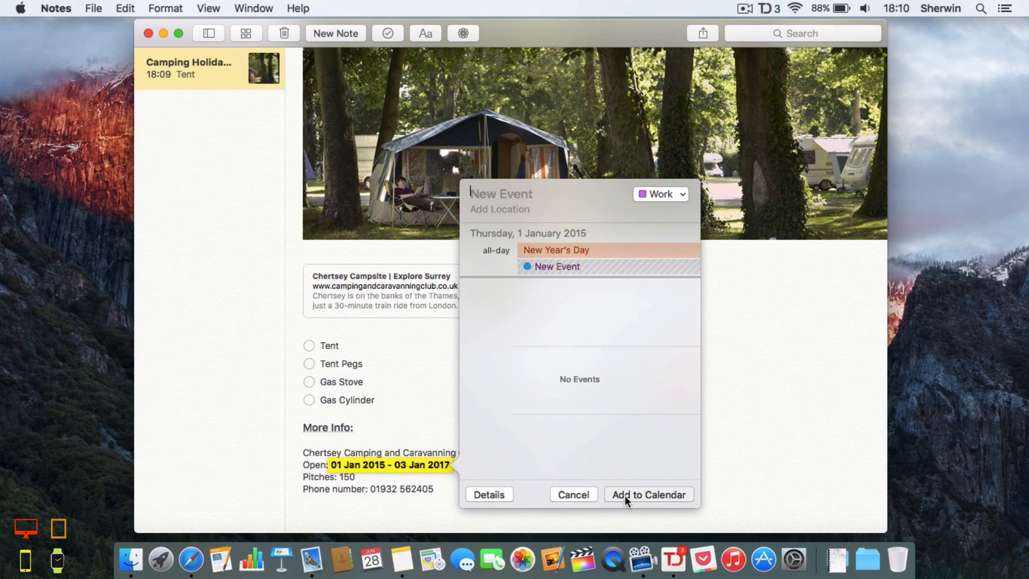
pyautogui.click(648, 494)
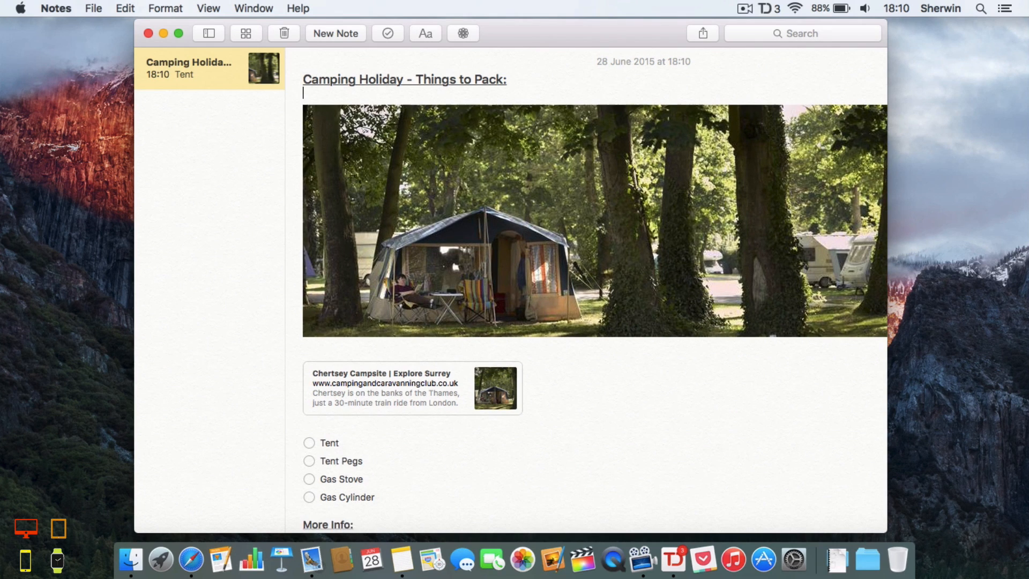
pyautogui.scroll(-3)
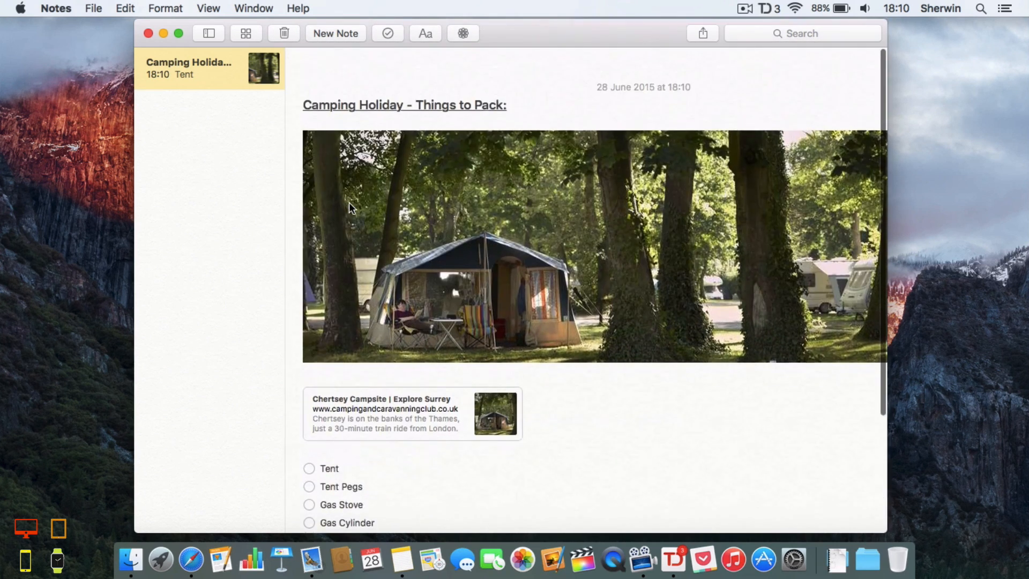
pyautogui.scroll(-3)
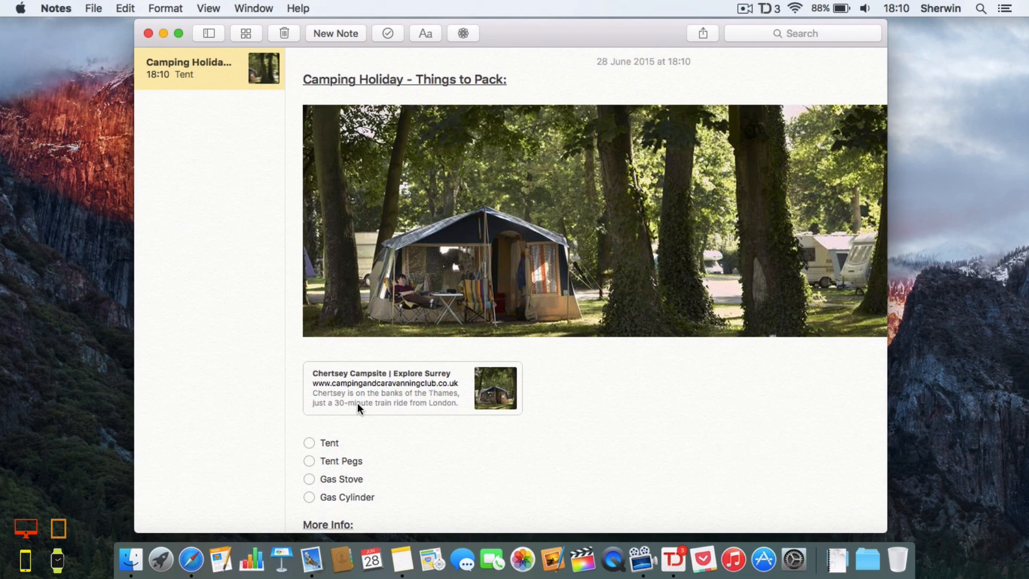
pyautogui.scroll(-3)
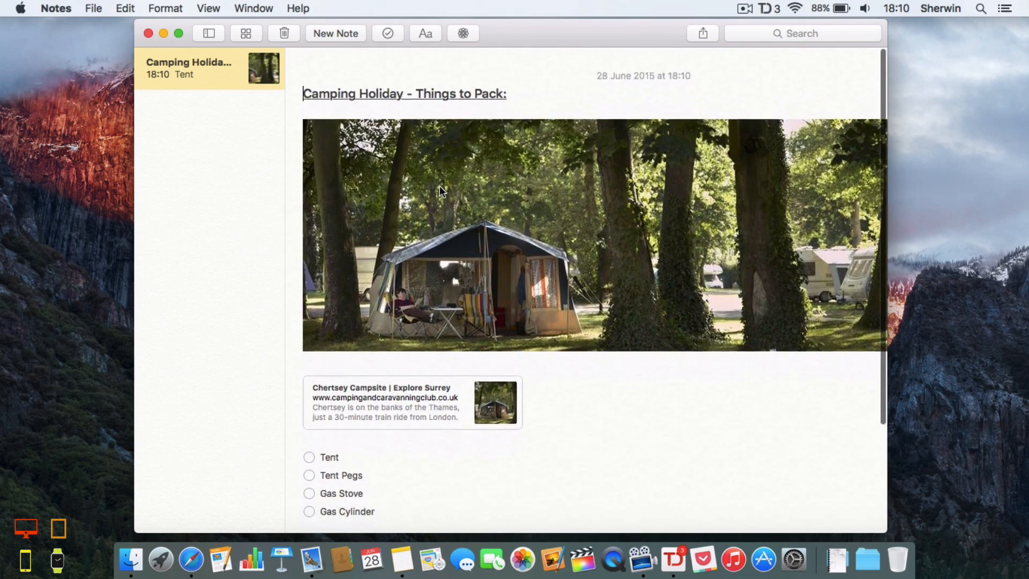
pyautogui.scroll(-3)
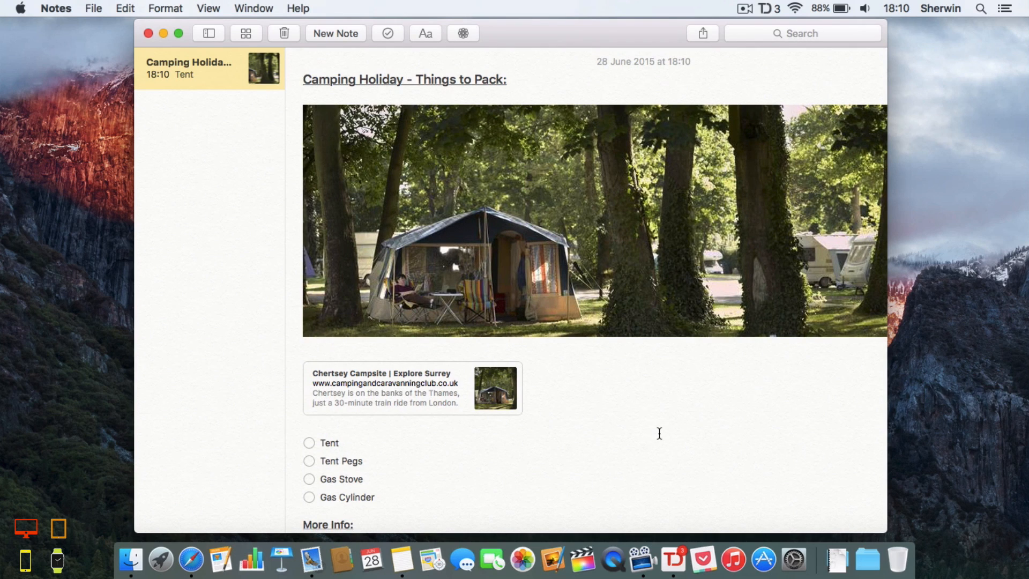